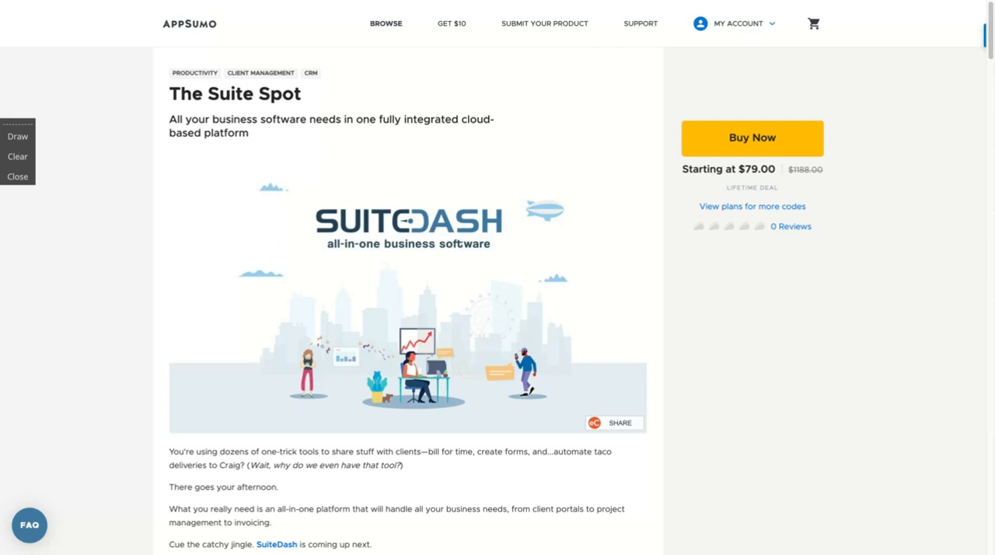
mouse_move(631, 316)
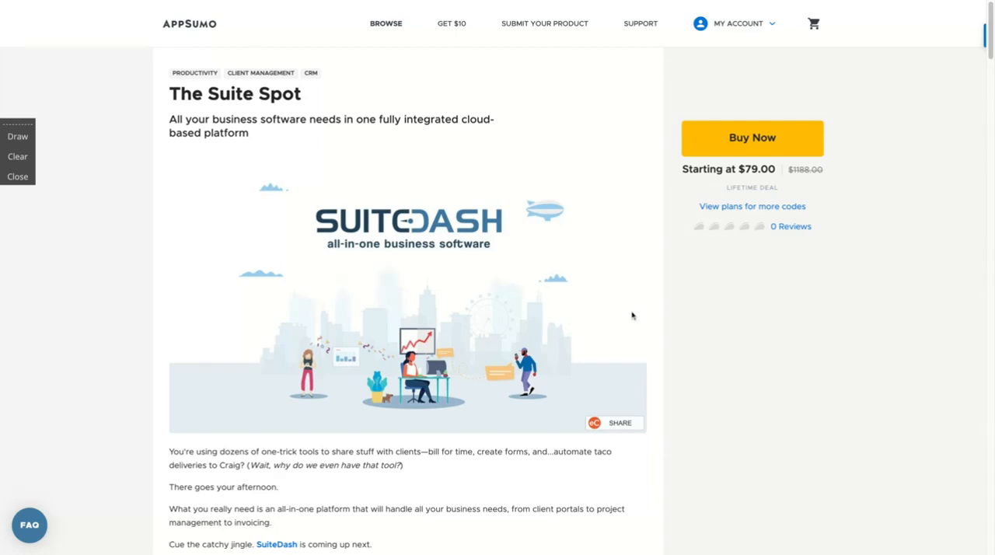
mouse_move(577, 299)
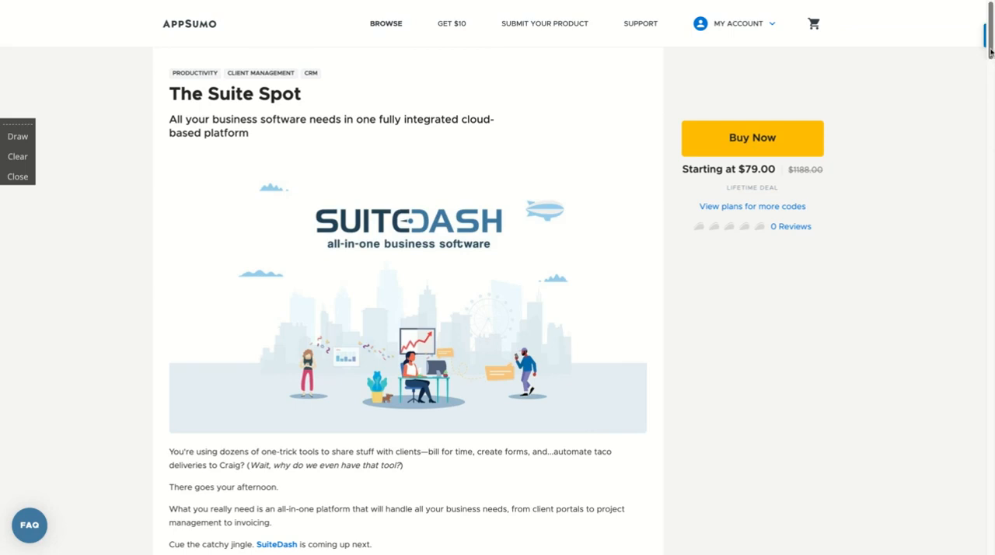
Scroll the AppSumo SuiteDash page past the description to the Plans and Features section.
scroll(down, 3)
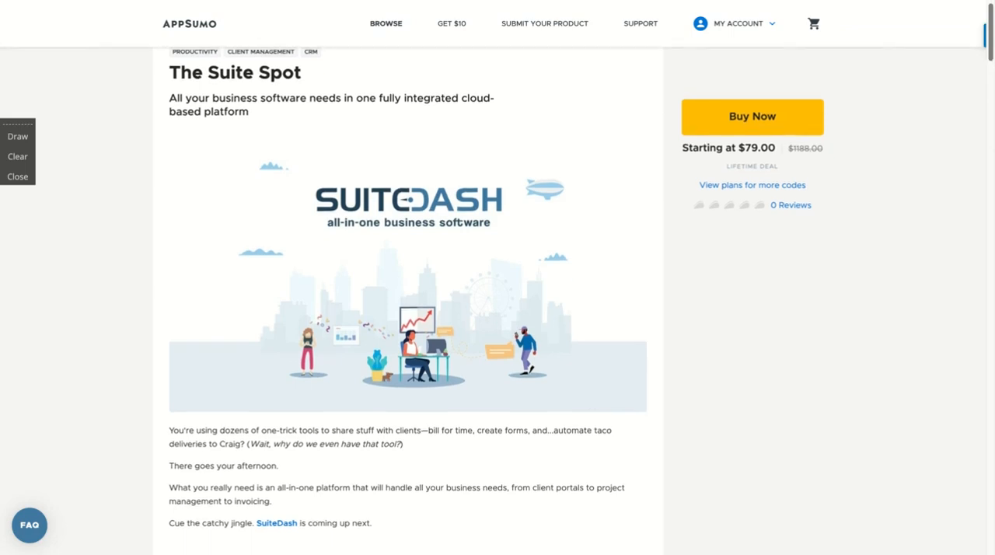
scroll(up, 3)
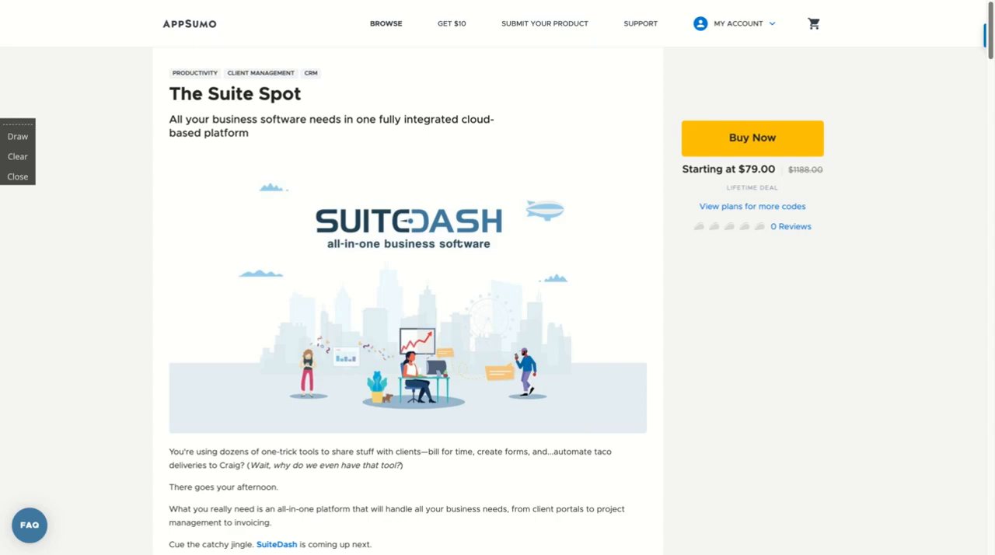
scroll(down, 3)
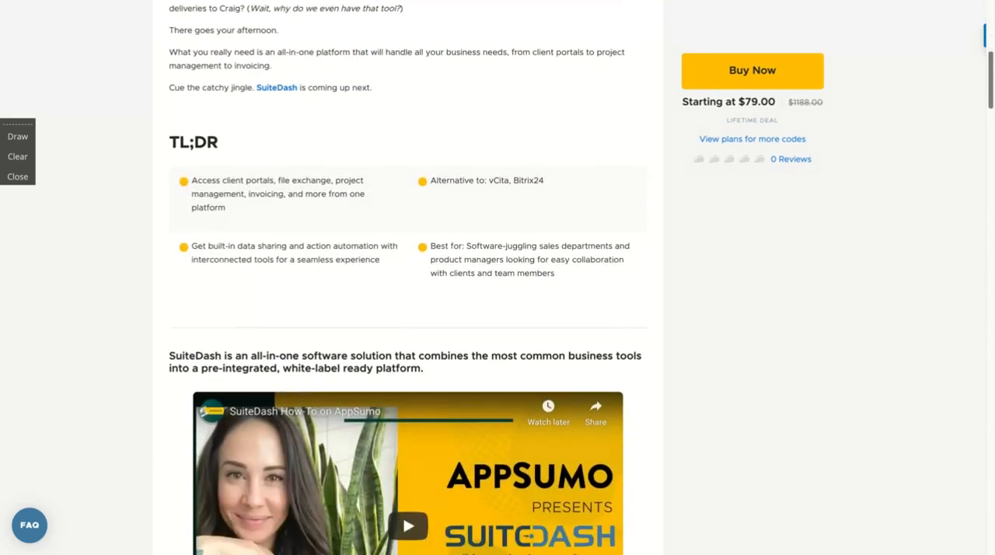
scroll(up, 3)
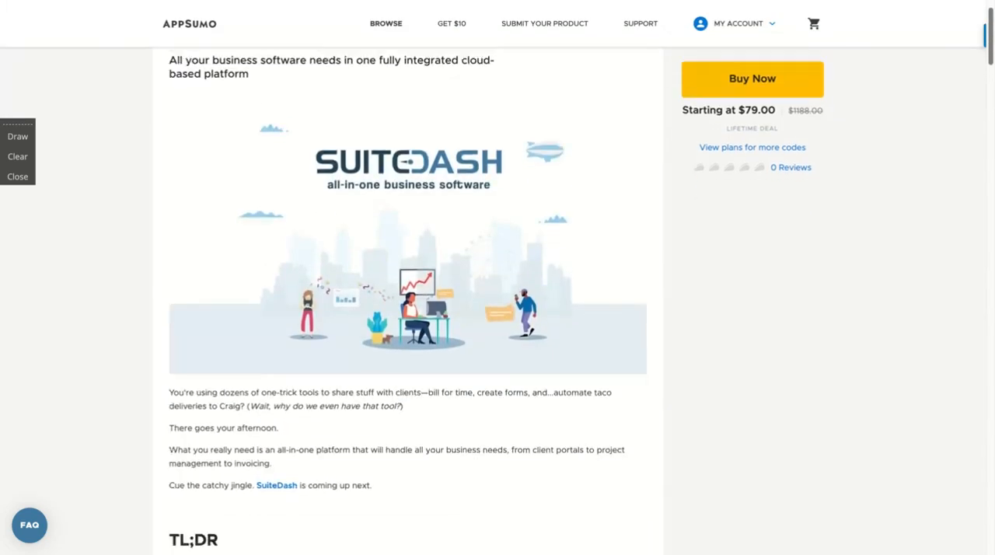
scroll(down, 3)
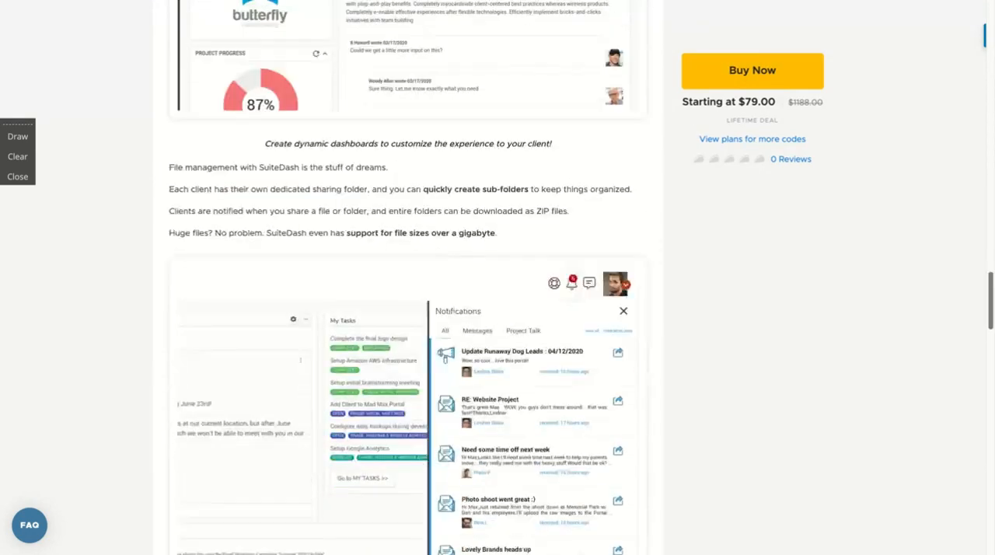
scroll(down, 3)
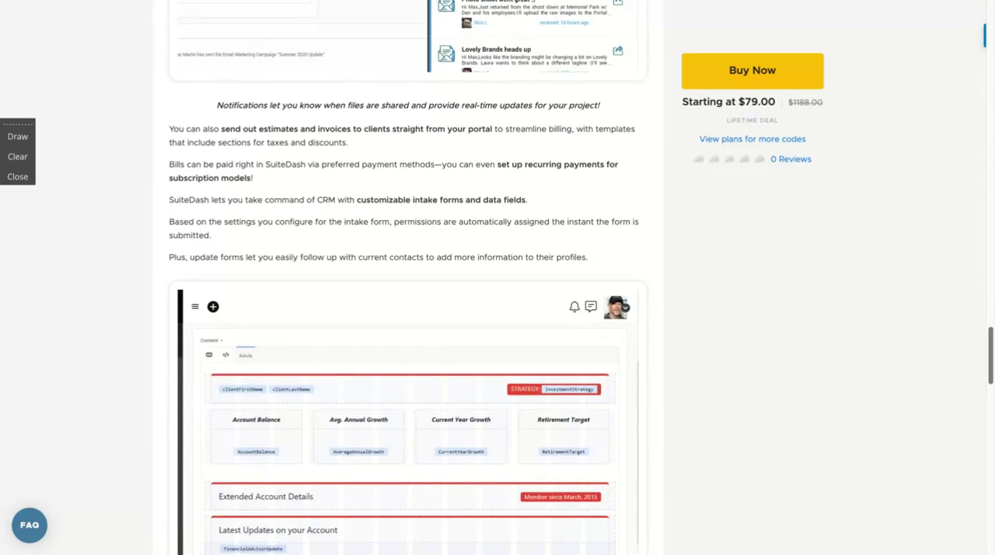
scroll(down, 3)
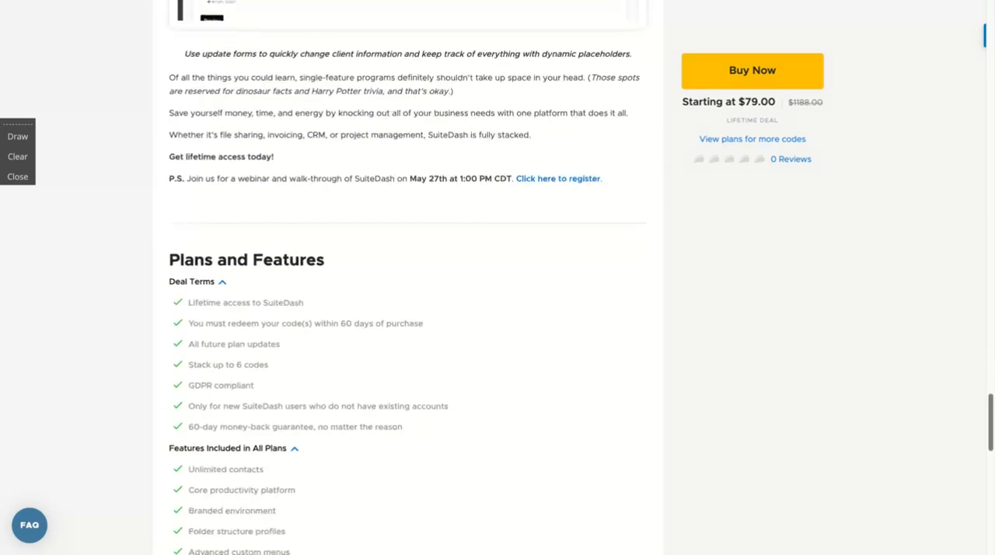
scroll(down, 3)
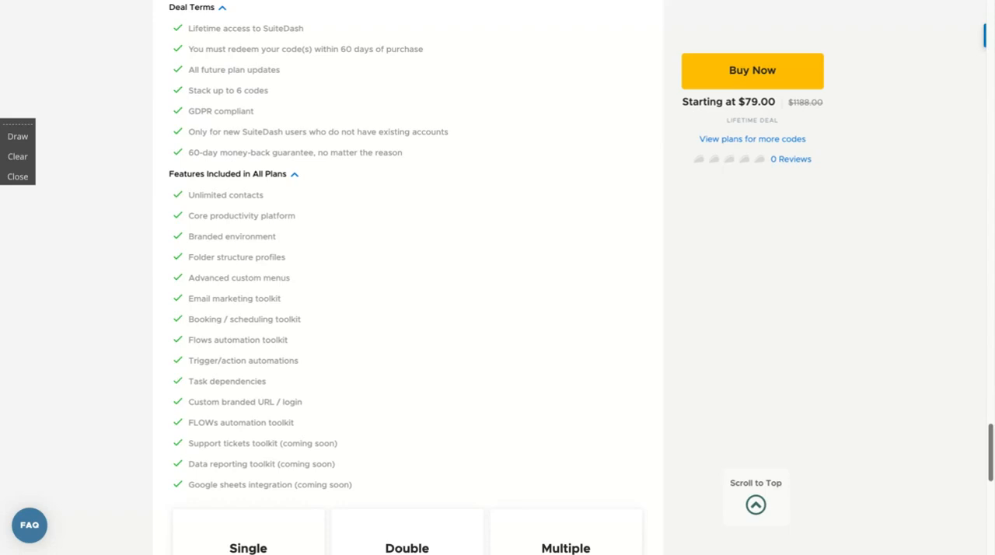
mouse_move(579, 395)
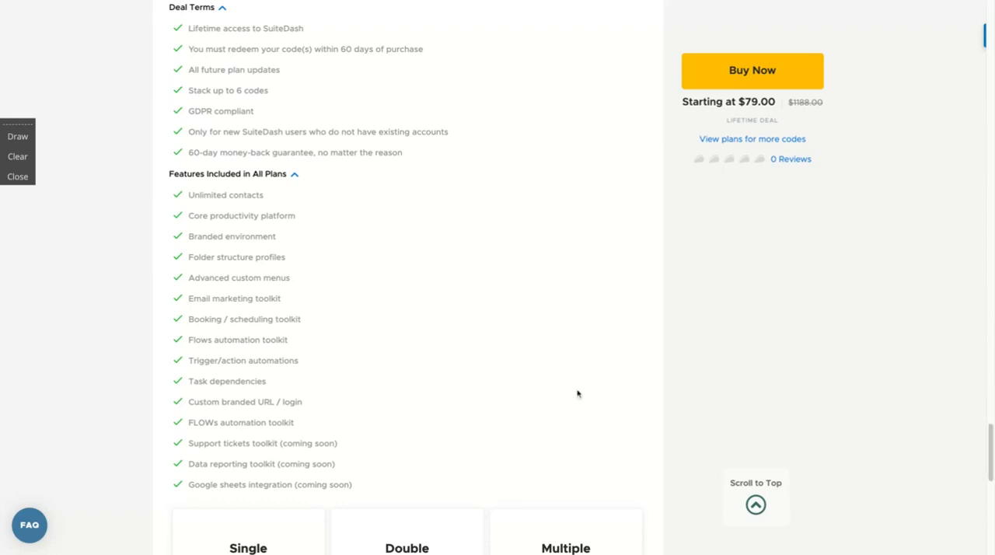
Scroll down to the Single $79, Double $158 and Multiple $237 pricing cards.
scroll(down, 3)
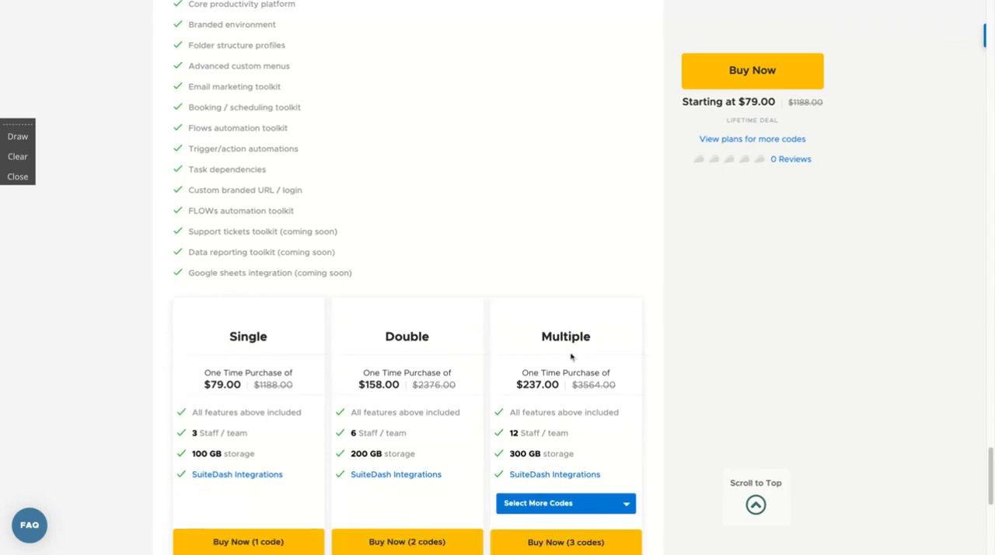
scroll(down, 3)
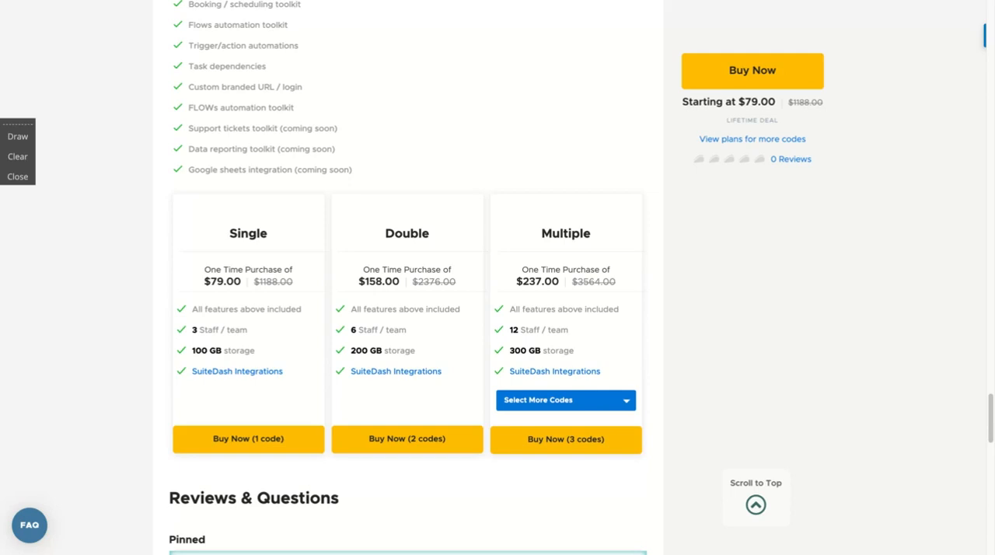
scroll(up, 3)
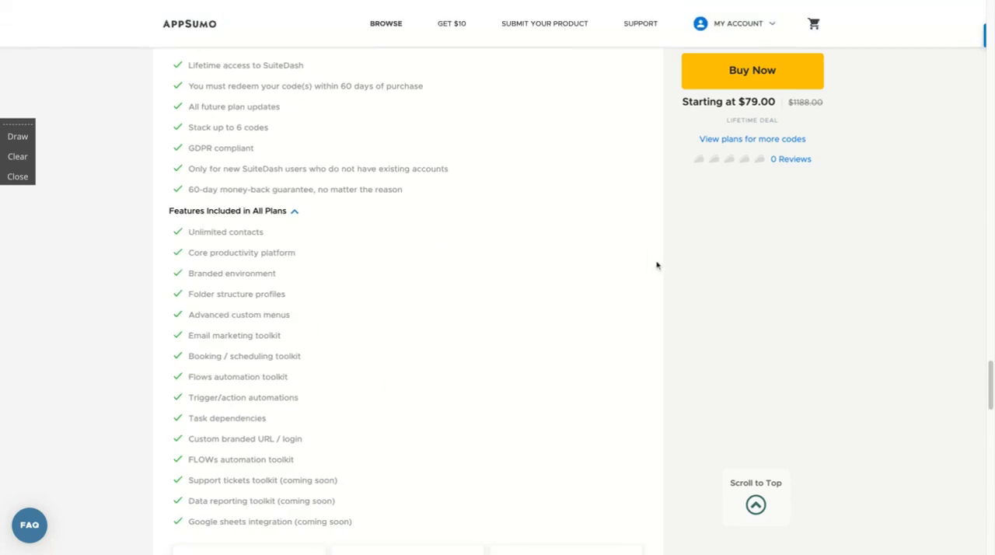
scroll(down, 3)
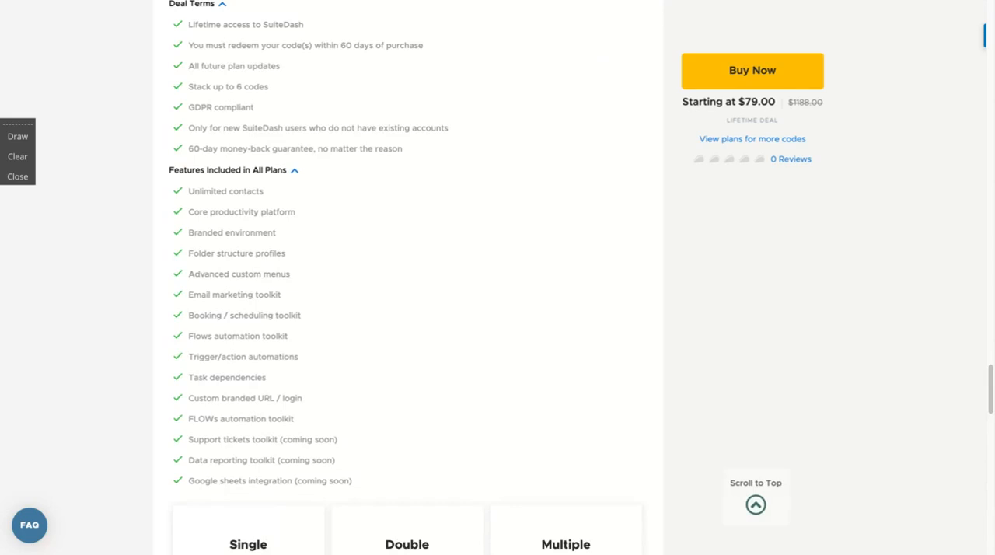
scroll(down, 3)
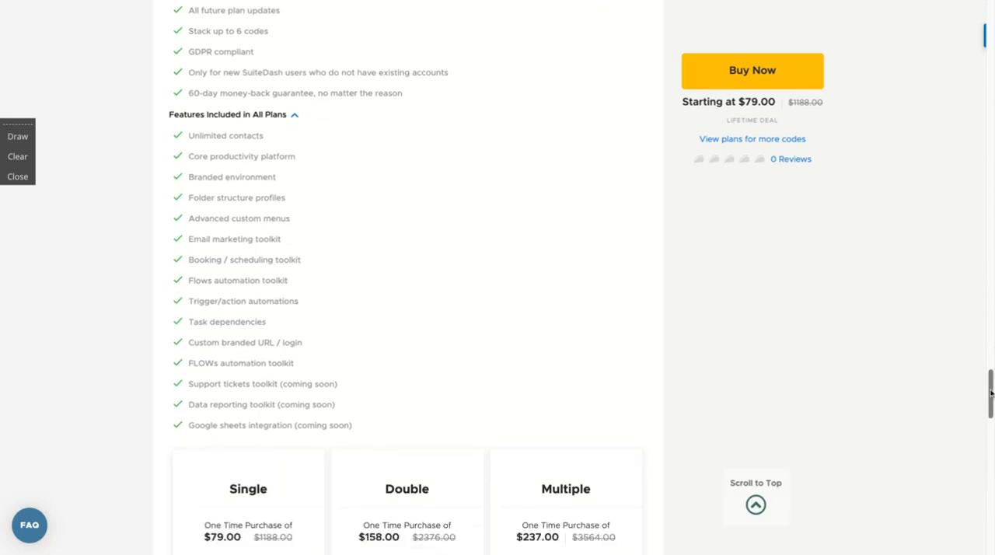
scroll(down, 3)
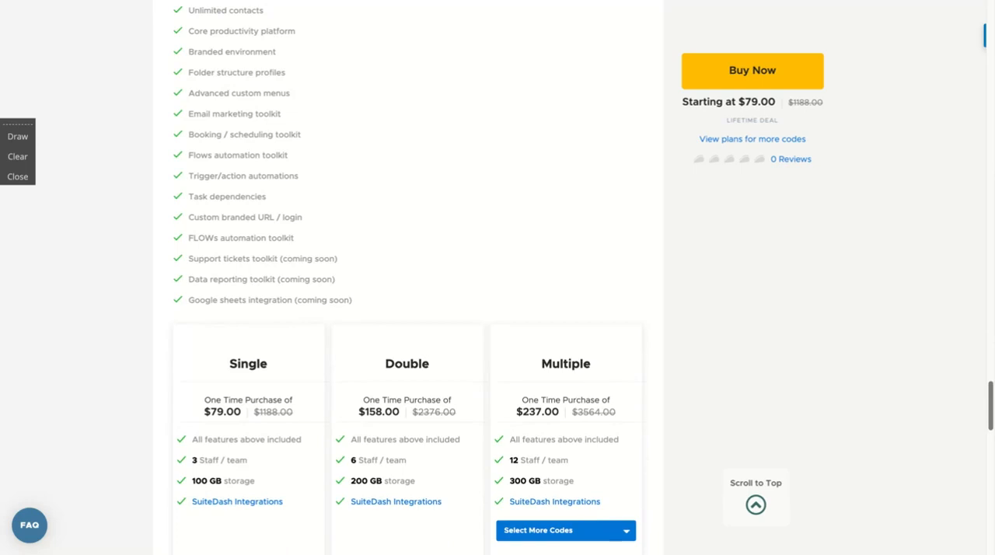
scroll(down, 3)
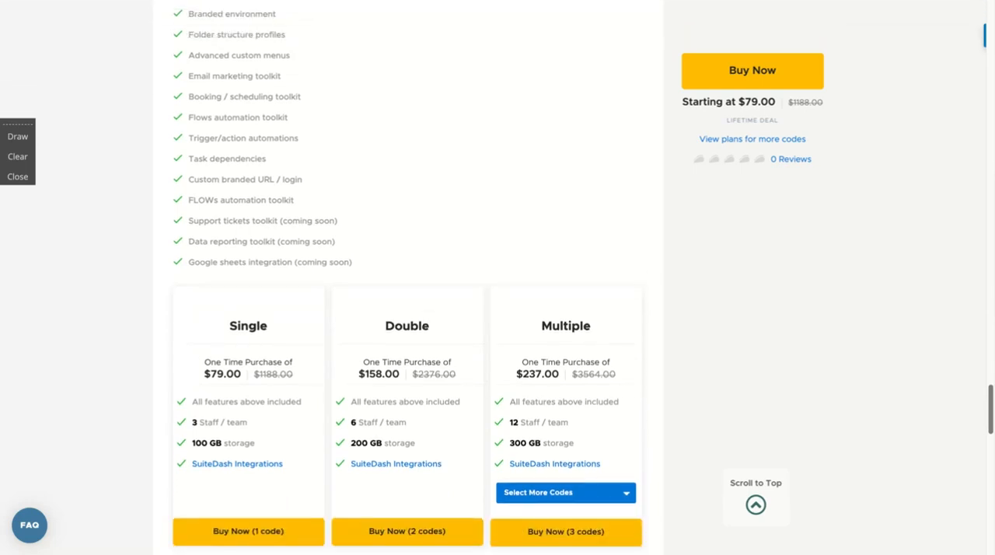
mouse_move(765, 356)
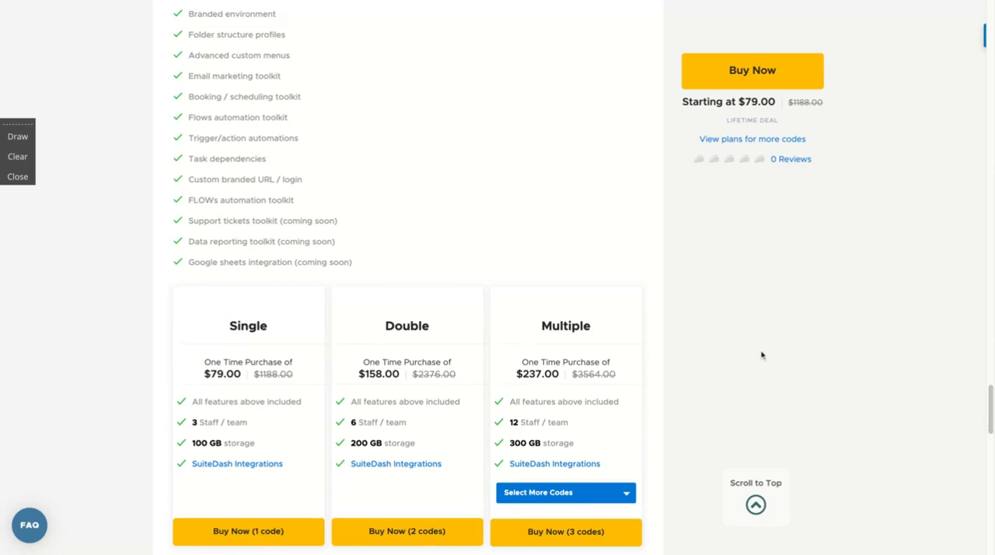
mouse_move(762, 355)
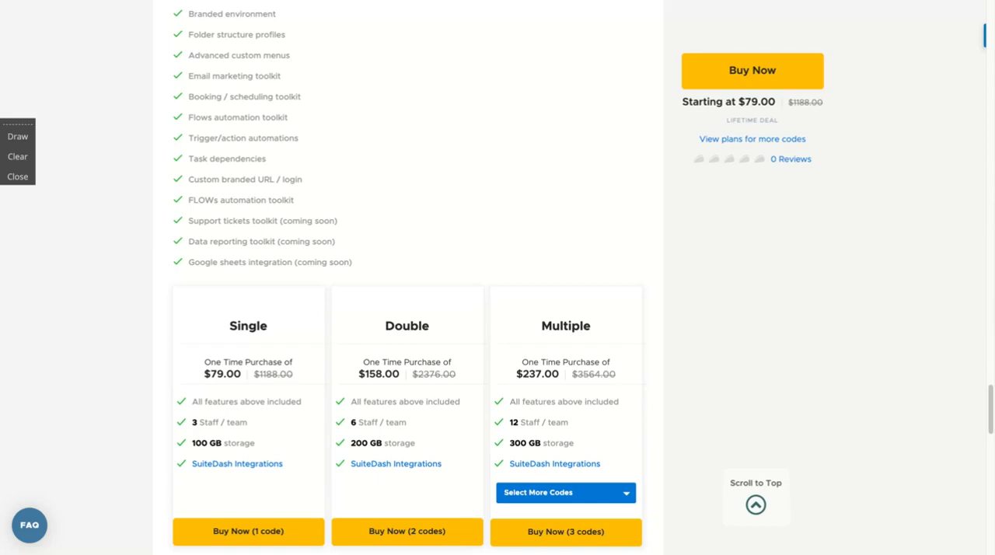
scroll(down, 3)
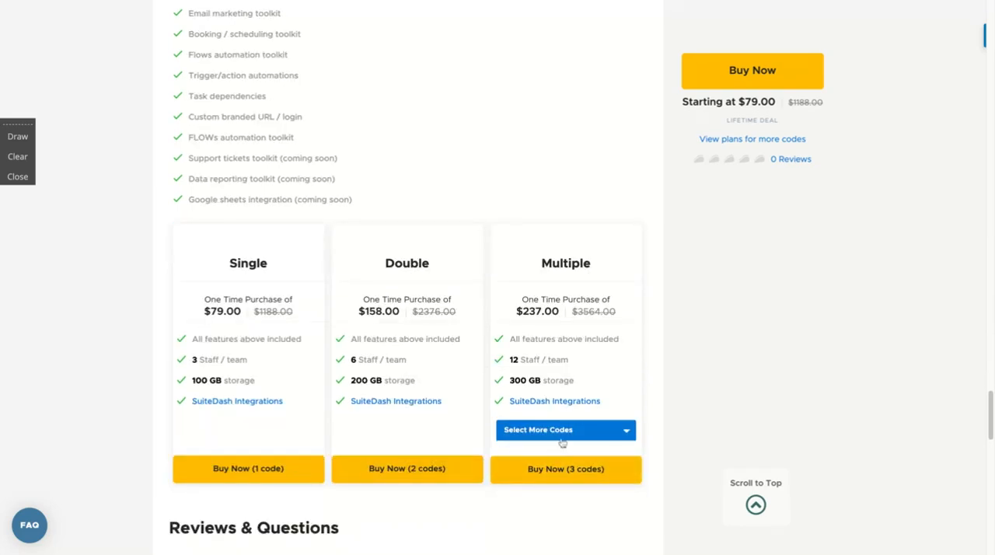
Choose 6 codes for the Multiple tier: $474 with 50 staff and 1000 GB storage.
click(566, 429)
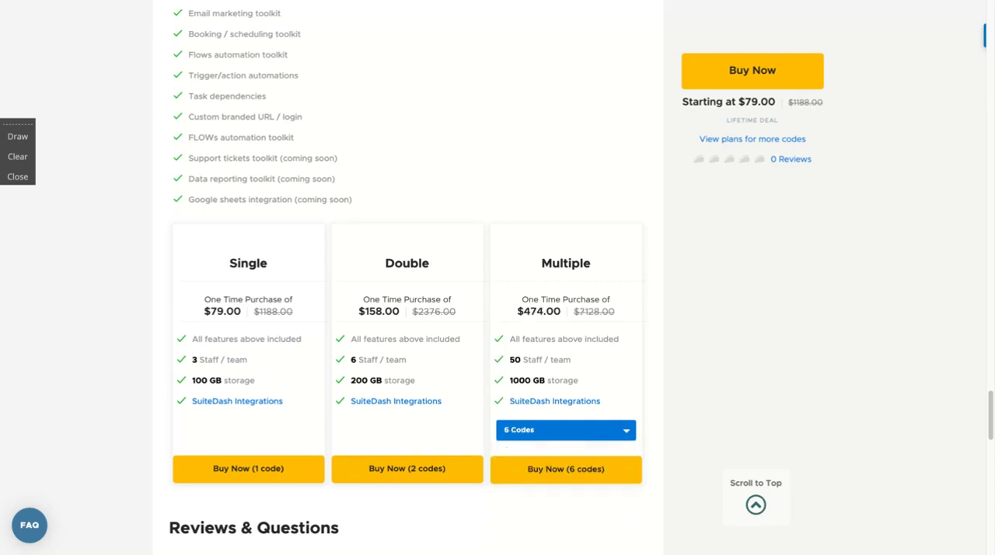
mouse_move(671, 372)
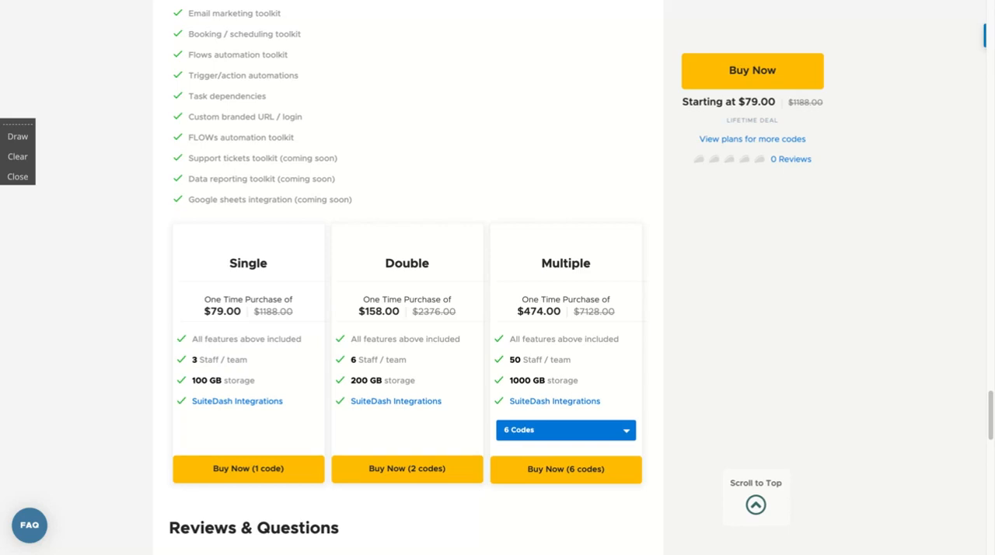
mouse_move(261, 7)
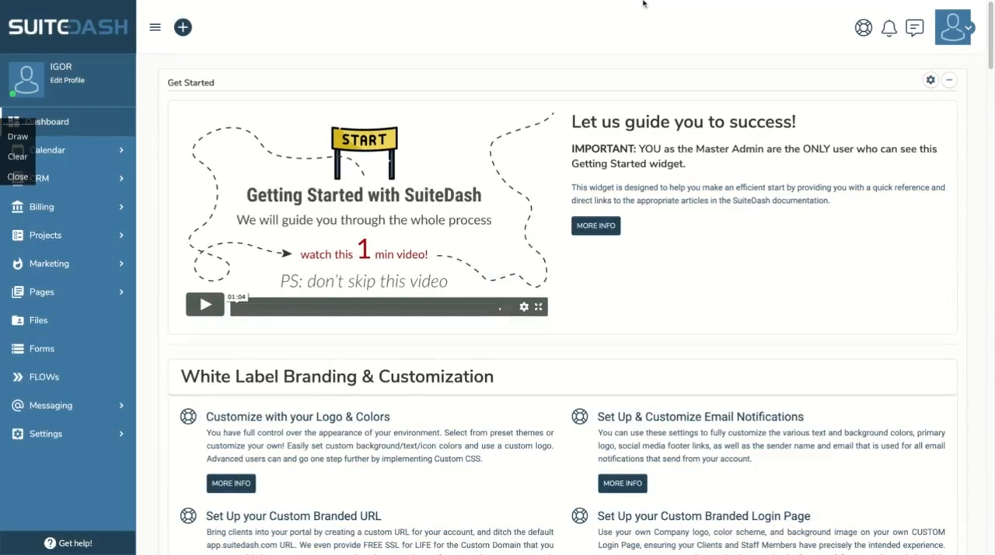
mouse_move(876, 3)
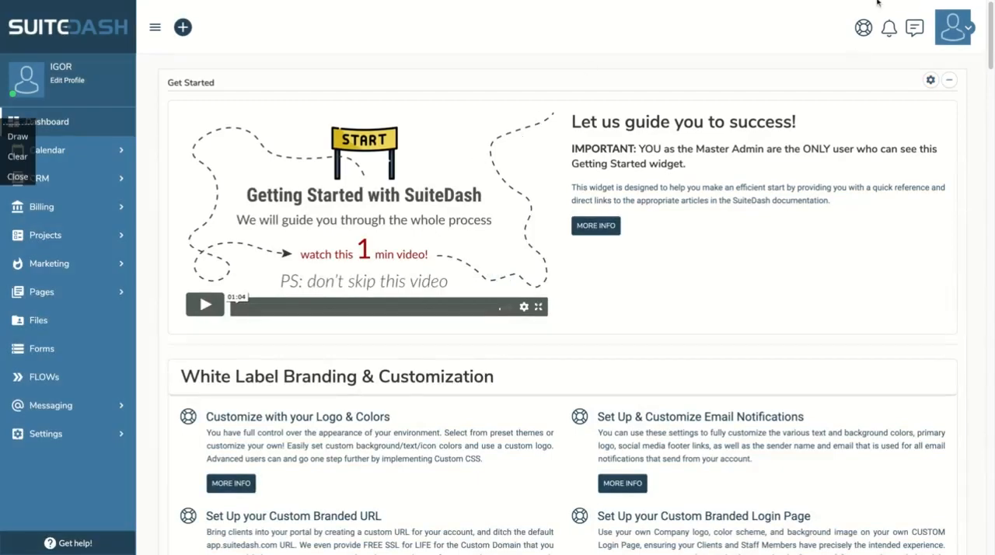
mouse_move(329, 264)
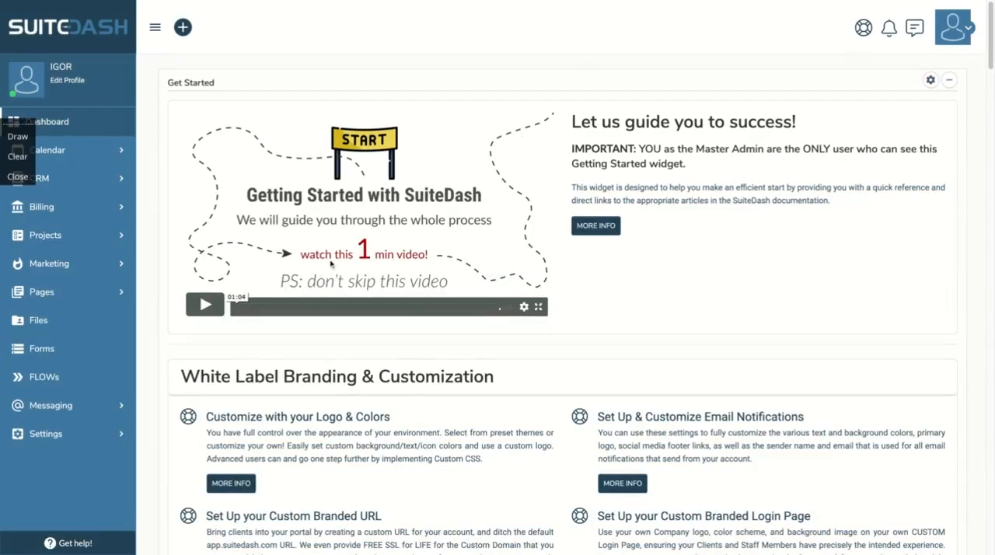
Scroll through the dashboard's Getting Started and White Label Branding widgets.
scroll(down, 3)
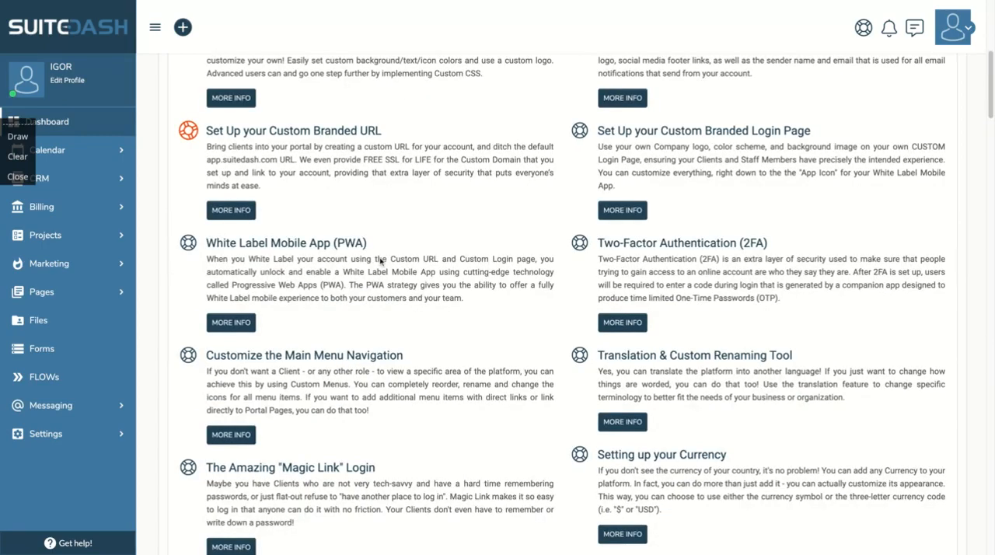
scroll(down, 3)
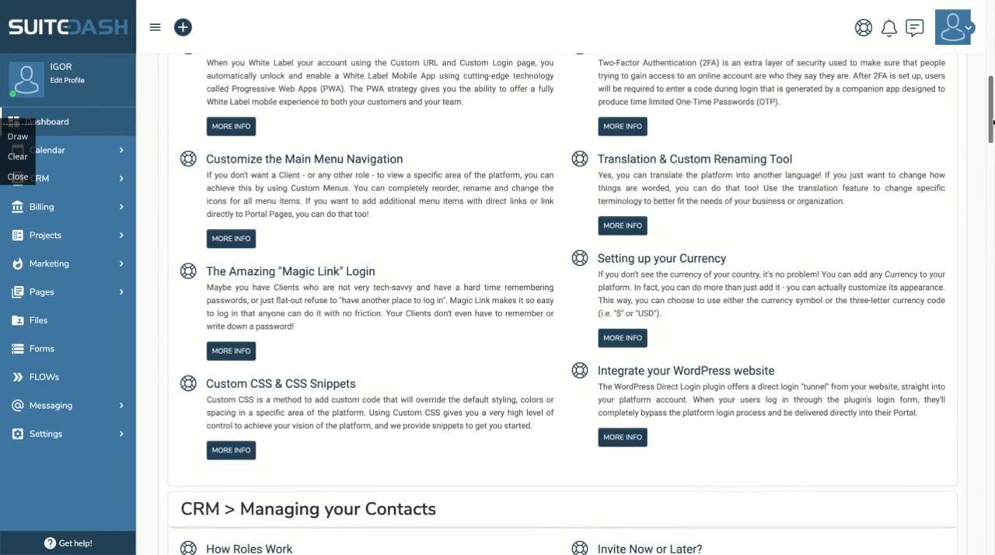
scroll(down, 3)
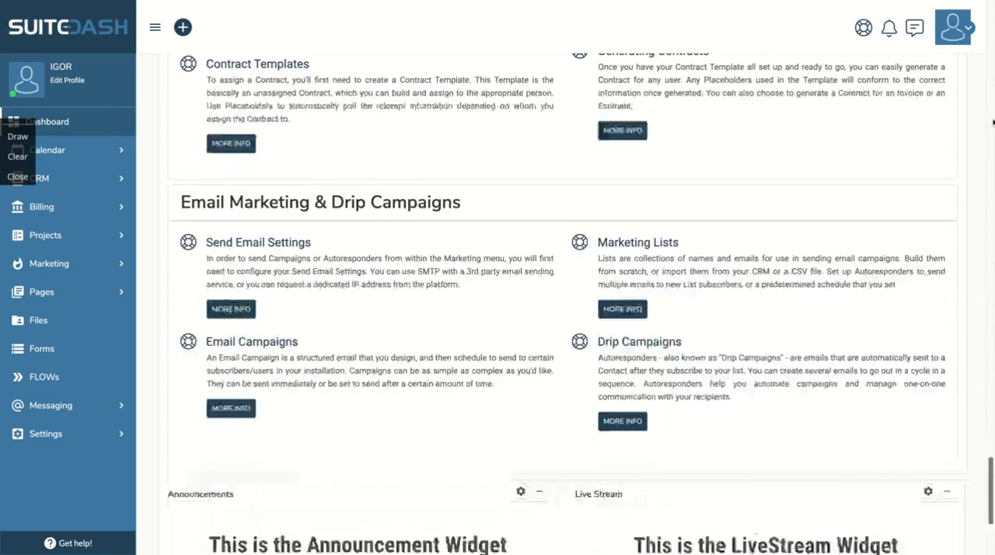
scroll(up, 3)
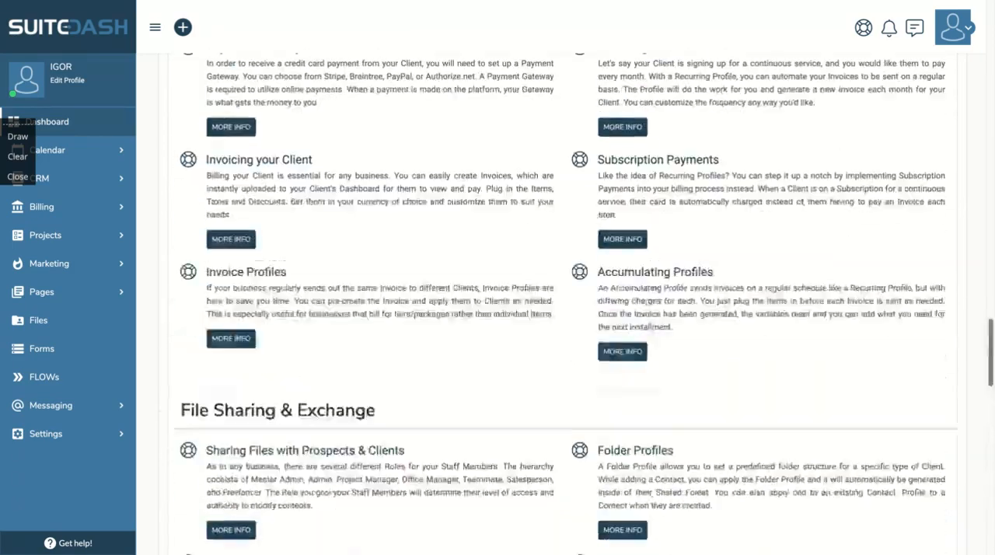
scroll(up, 3)
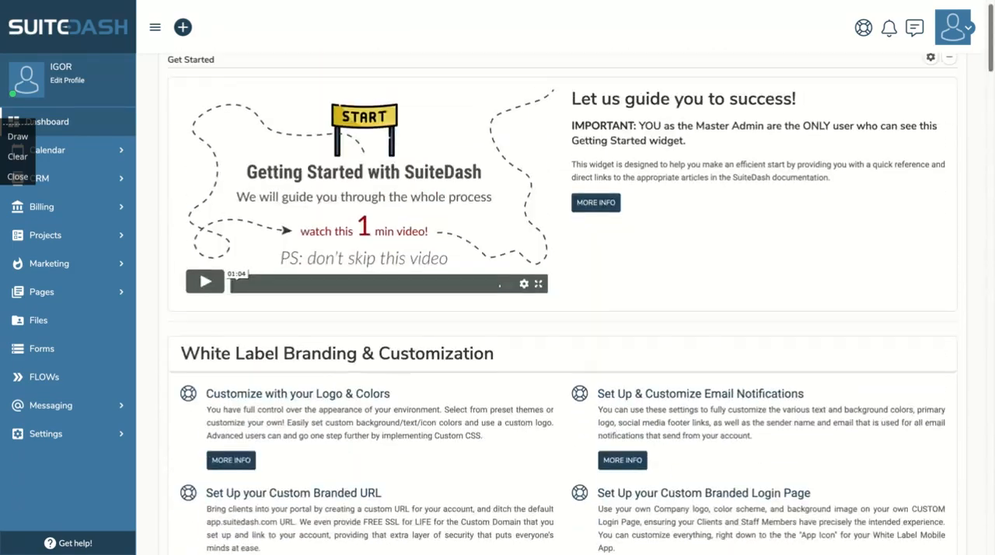
Show the billing payment types: Cash, Credit Card, Gift Card, Bank Transfer and Check.
click(953, 28)
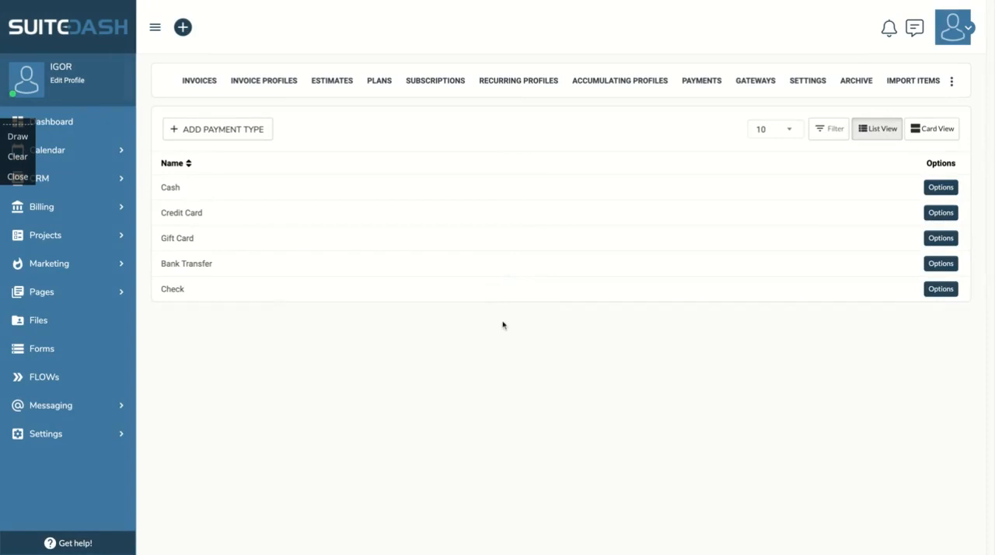
mouse_move(426, 303)
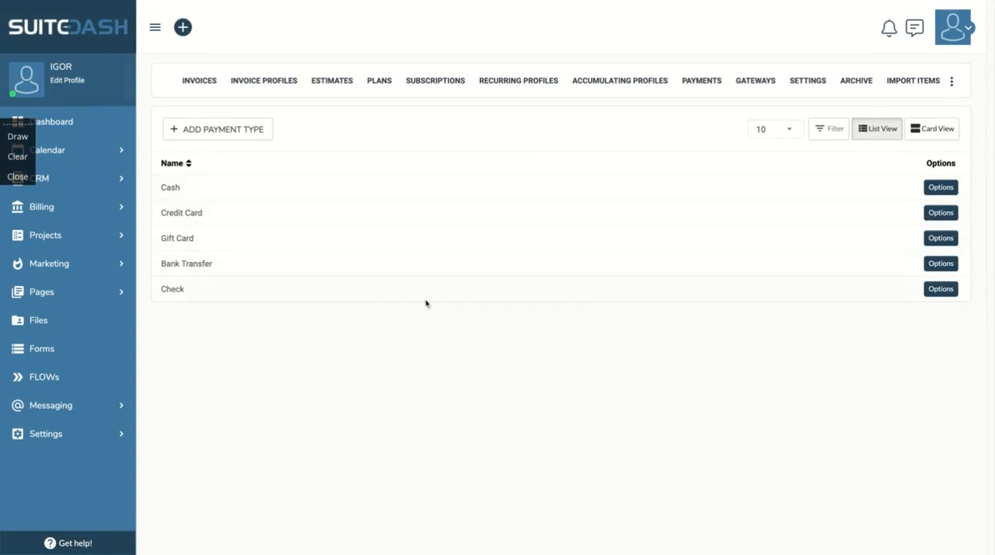
mouse_move(847, 159)
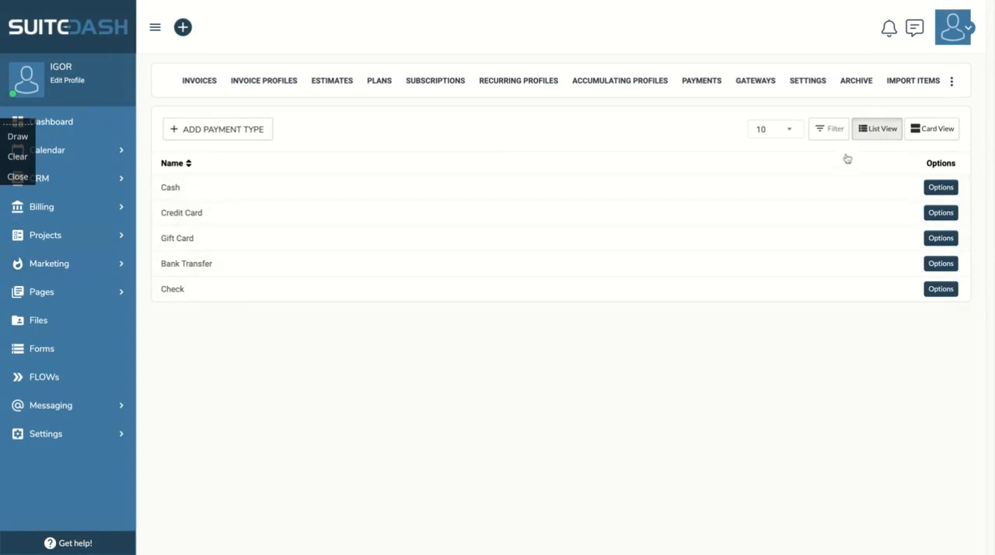
mouse_move(280, 311)
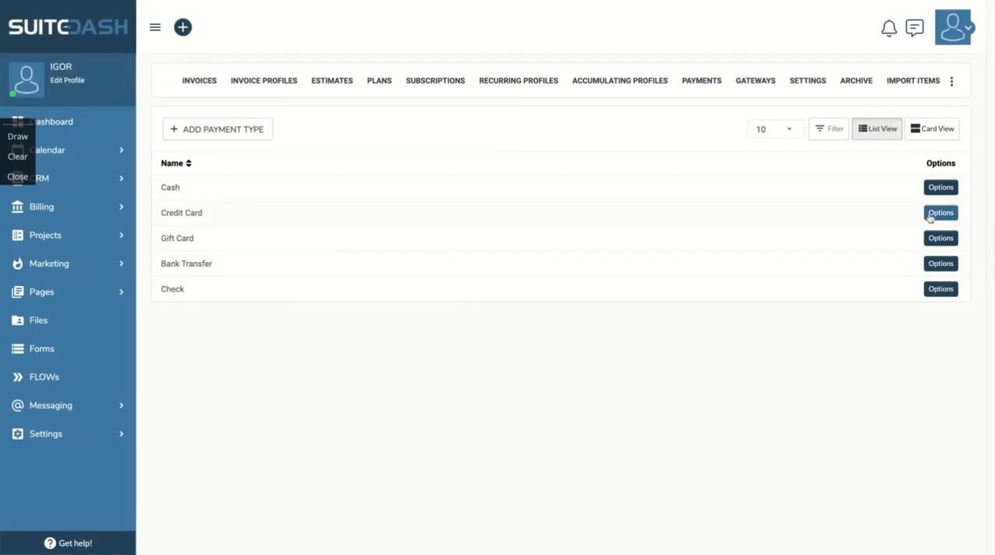
click(940, 212)
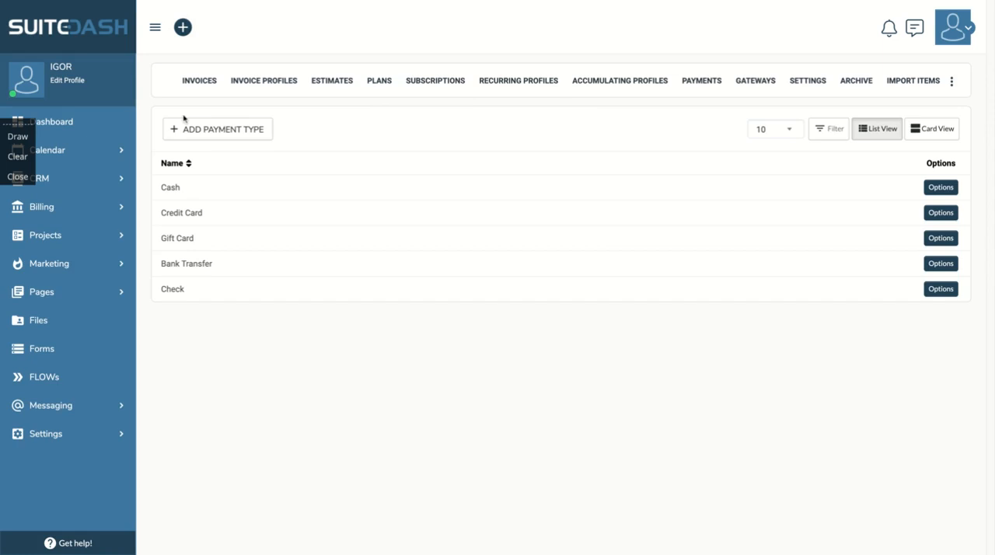
From the account menu, go to Integrations listing QuickBooks Online, Zapier and Google Calendar.
click(951, 28)
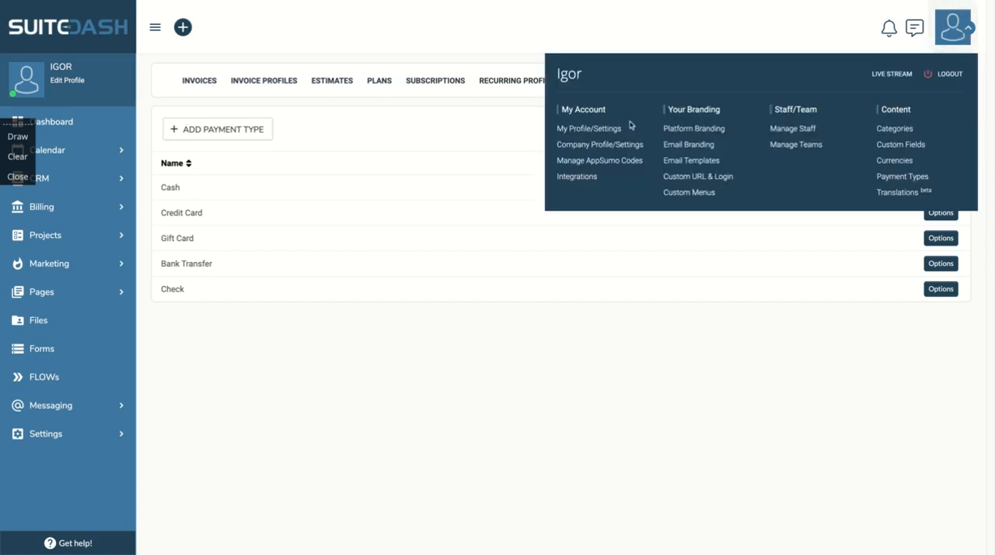
mouse_move(572, 121)
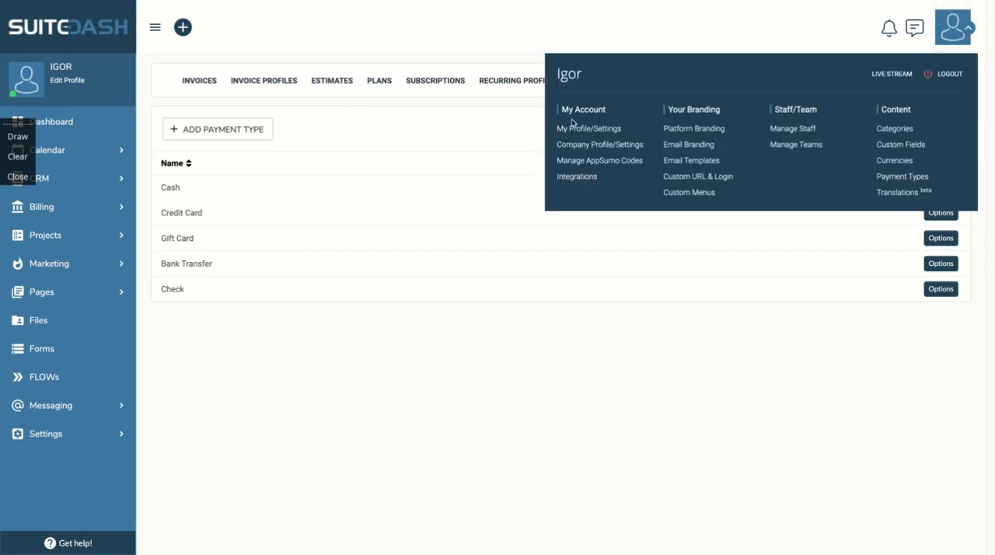
mouse_move(600, 160)
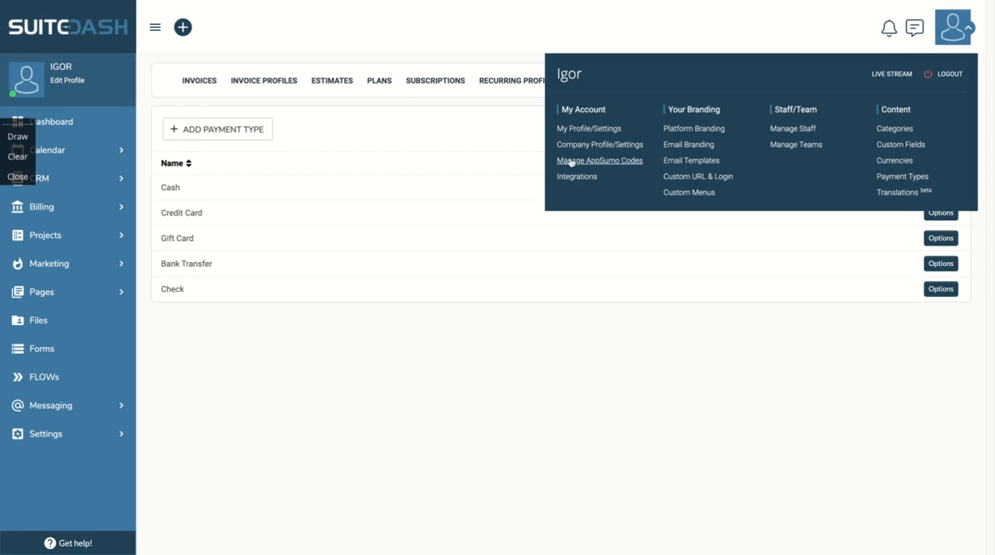
click(567, 178)
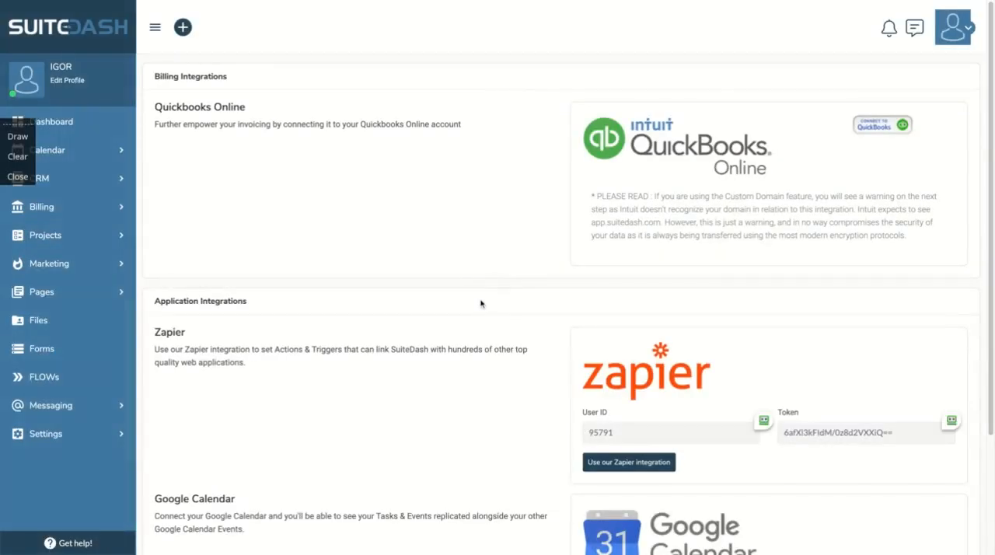
scroll(down, 3)
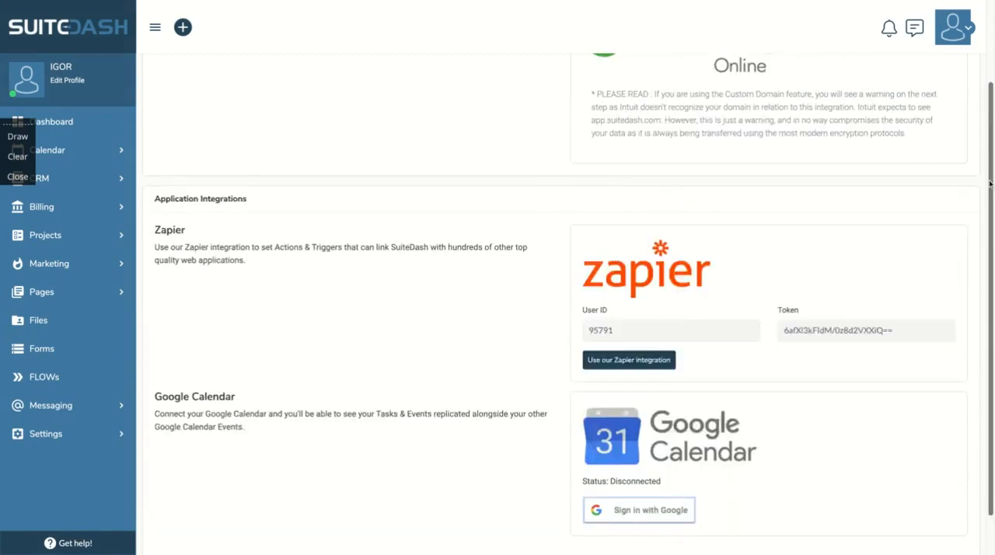
scroll(up, 3)
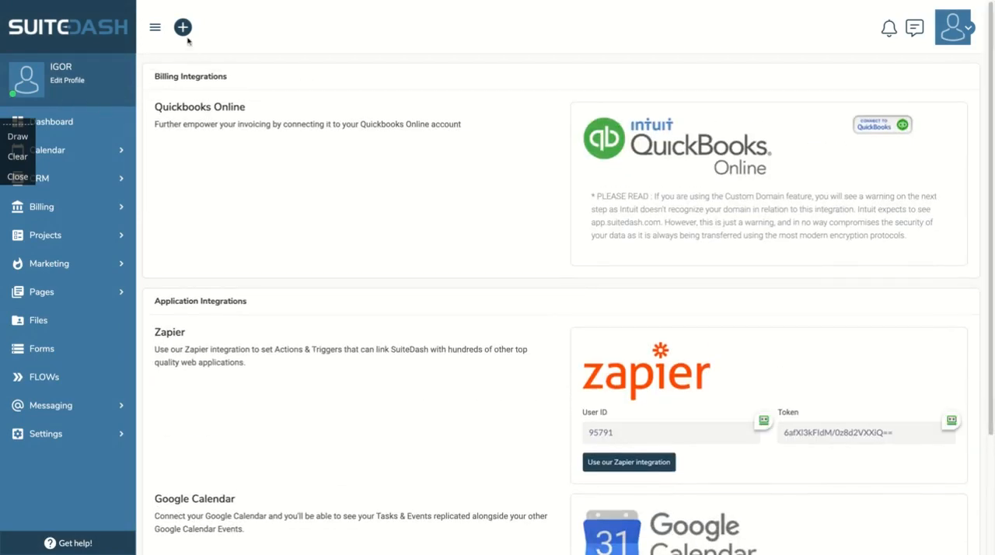
click(156, 28)
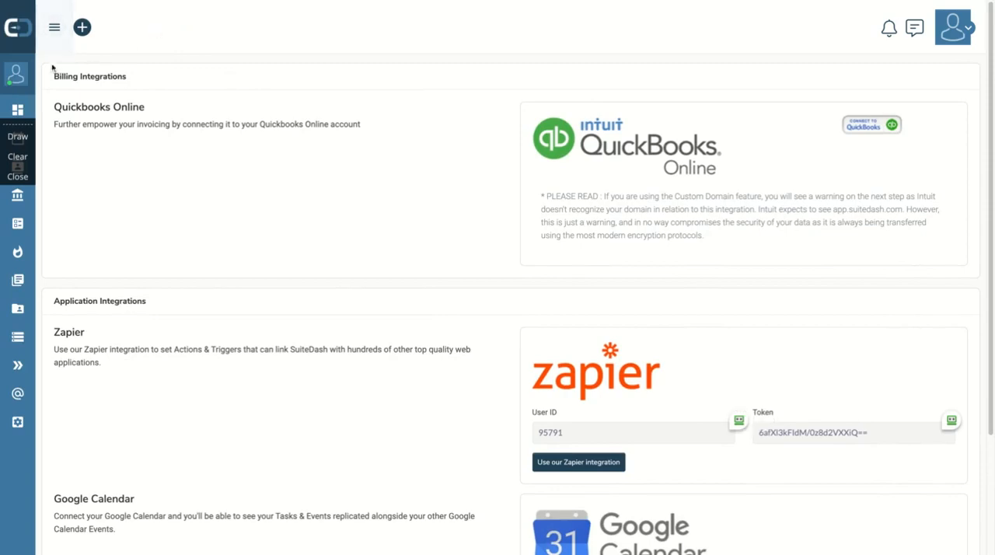
click(53, 28)
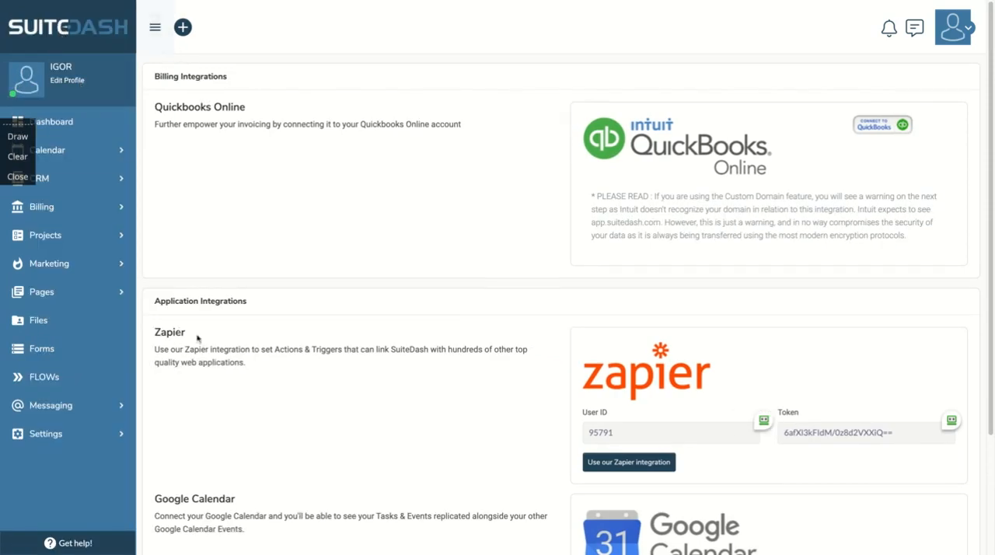
mouse_move(964, 39)
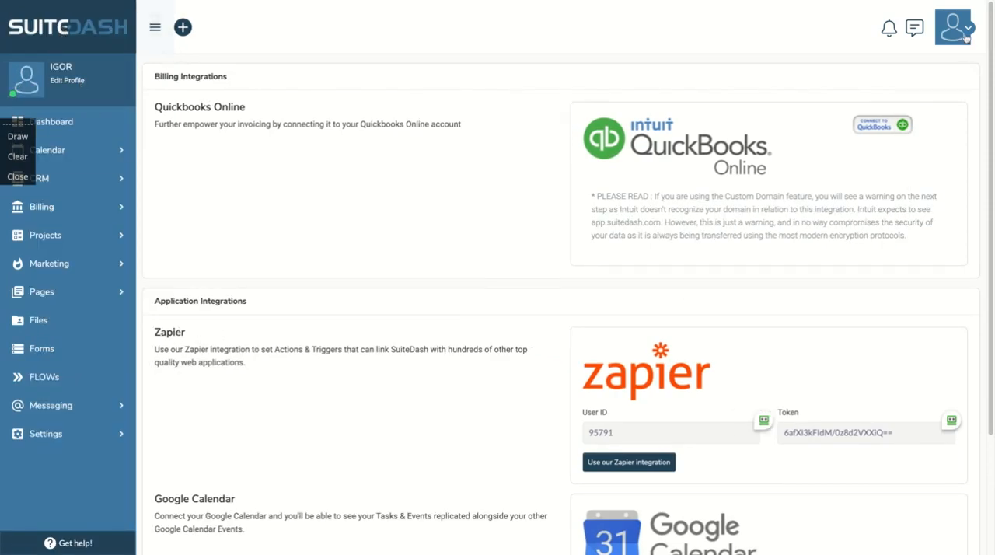
click(953, 28)
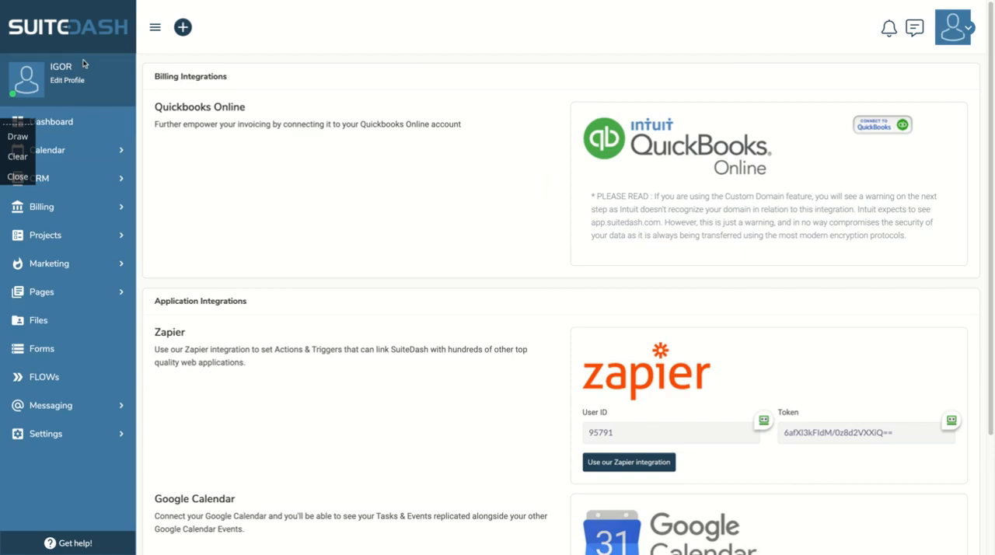
mouse_move(87, 478)
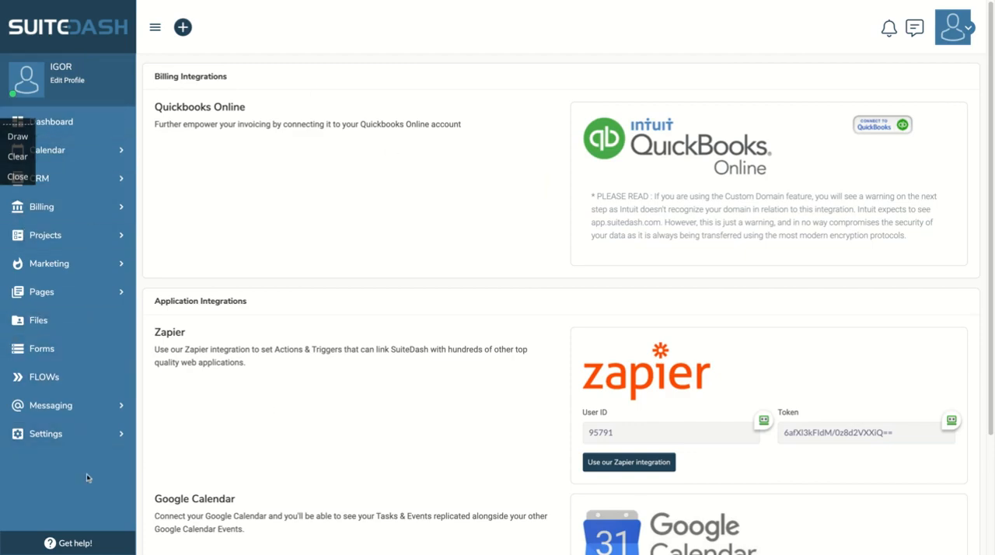
mouse_move(109, 503)
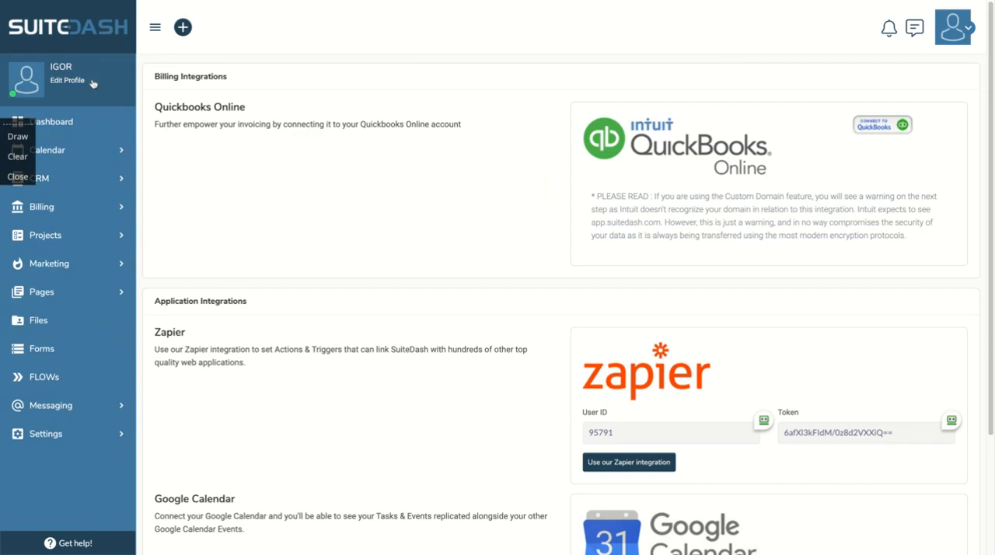
mouse_move(115, 43)
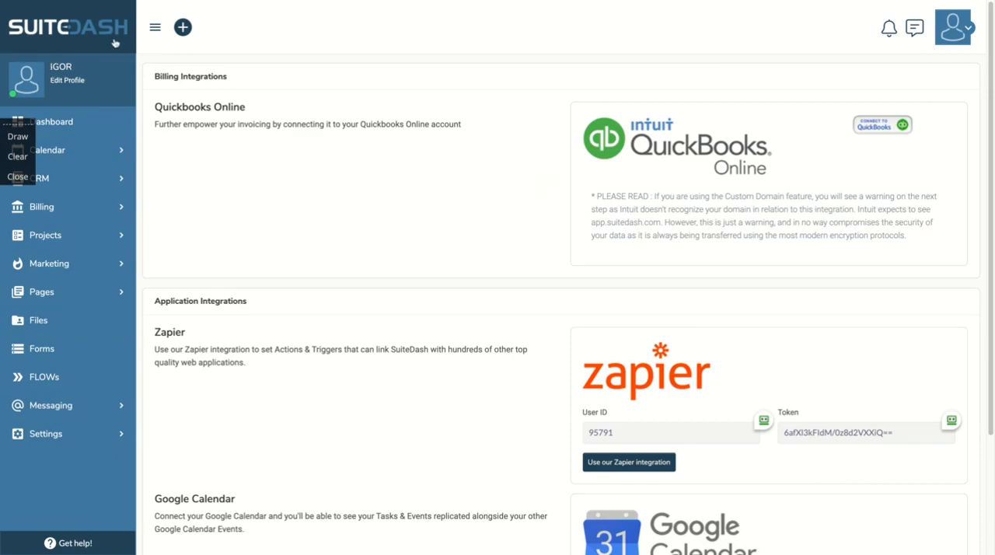
mouse_move(80, 81)
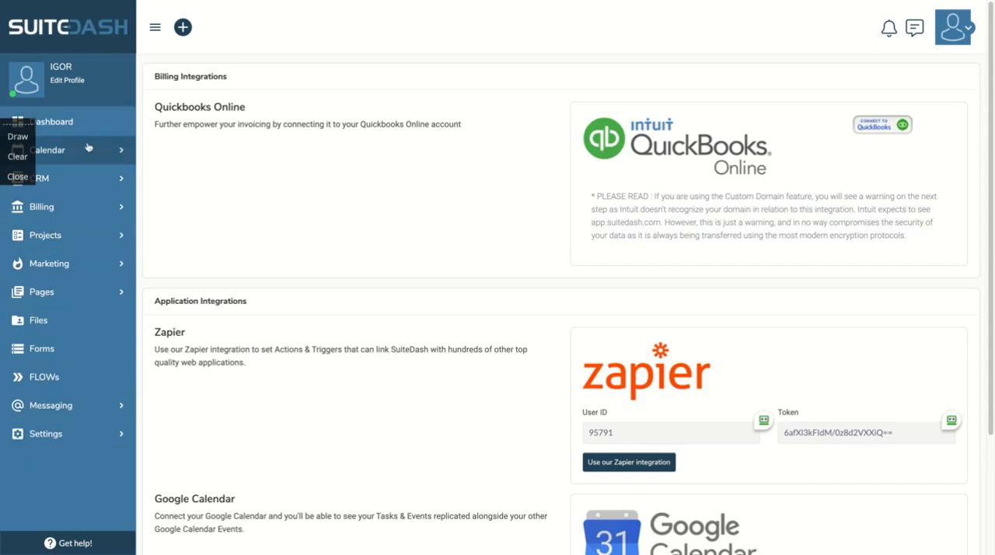
View My Calendar, Appointment Types and appointment Settings, then reach the CRM contacts list.
click(49, 149)
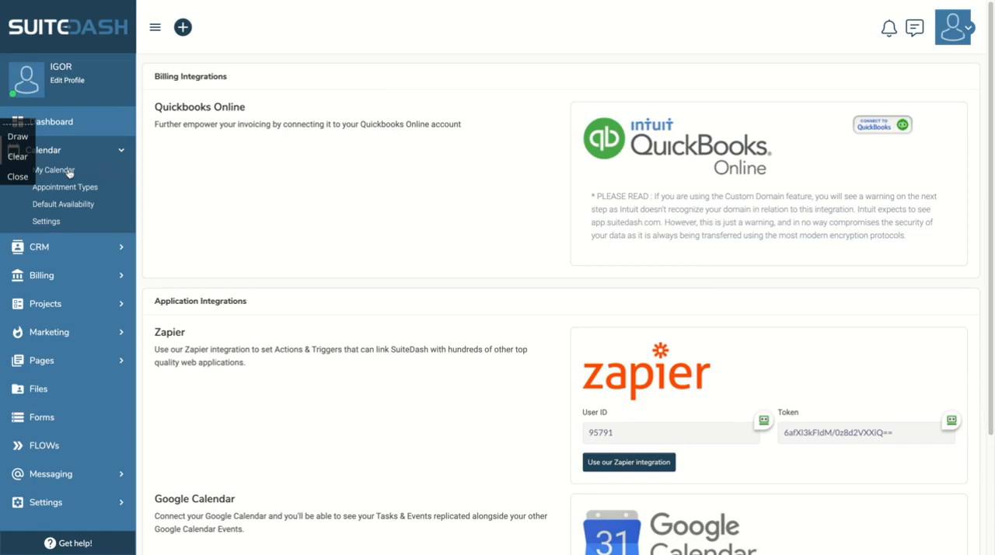
click(59, 170)
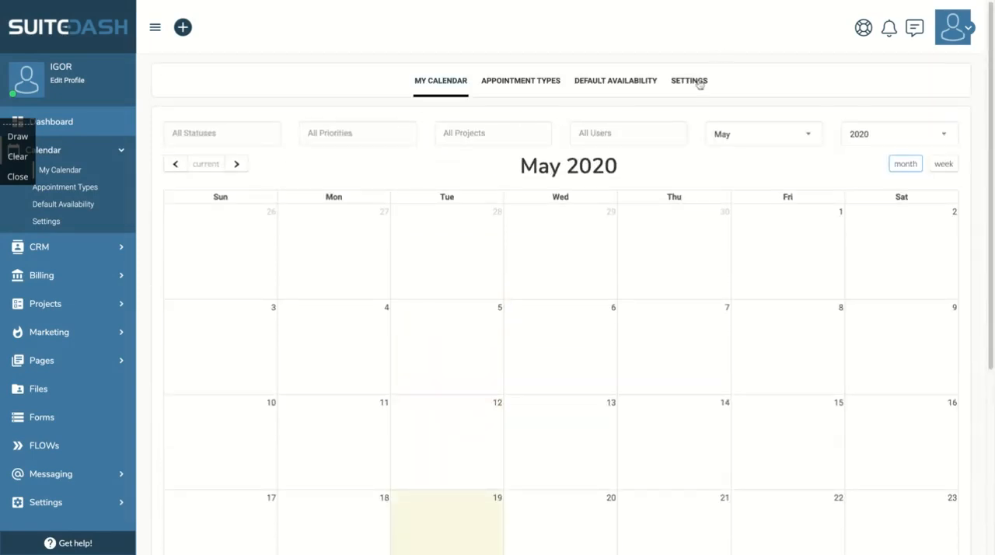
mouse_move(547, 84)
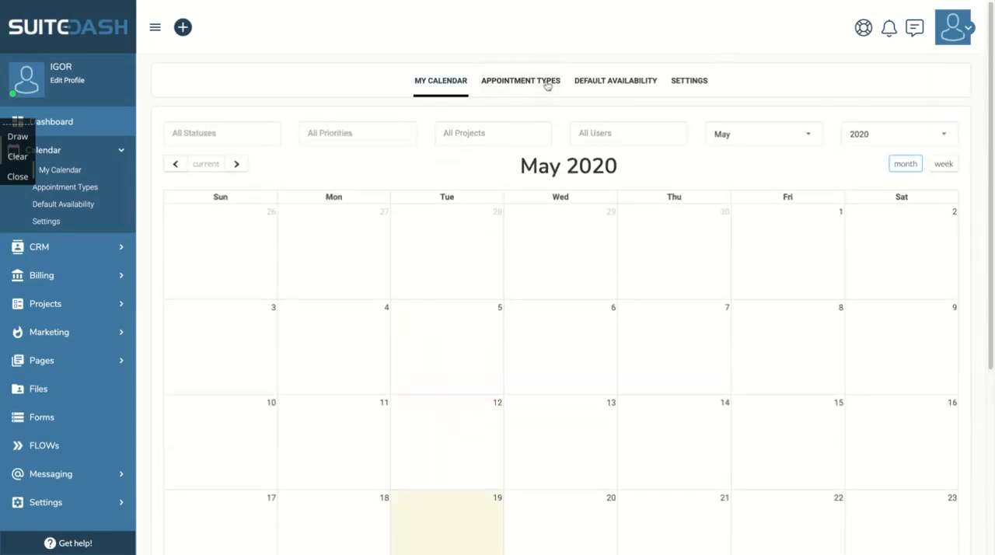
click(519, 79)
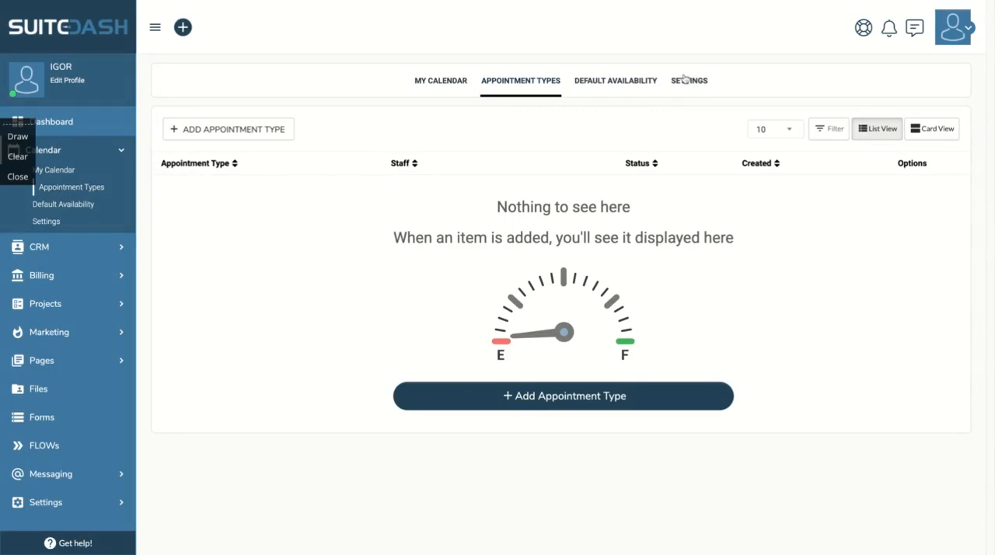
click(689, 79)
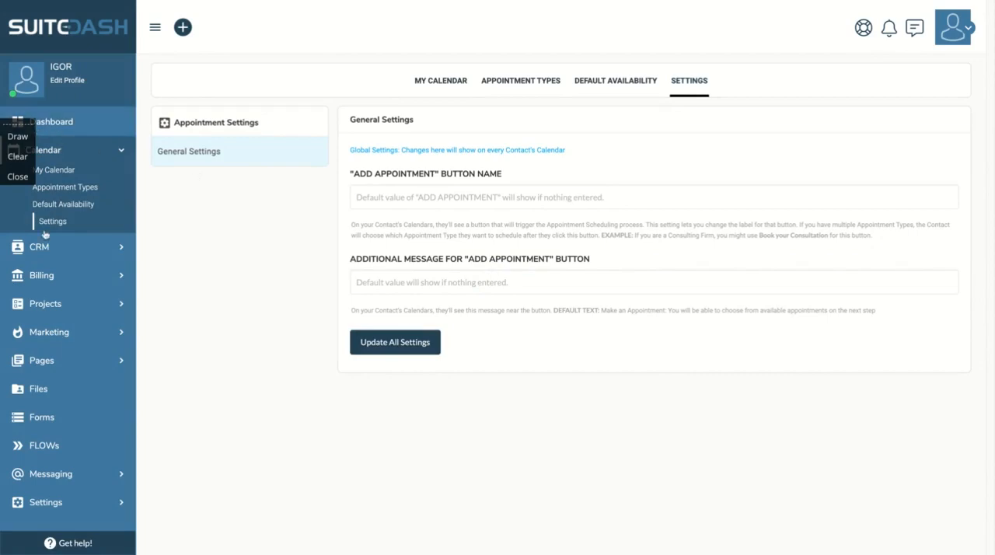
click(39, 245)
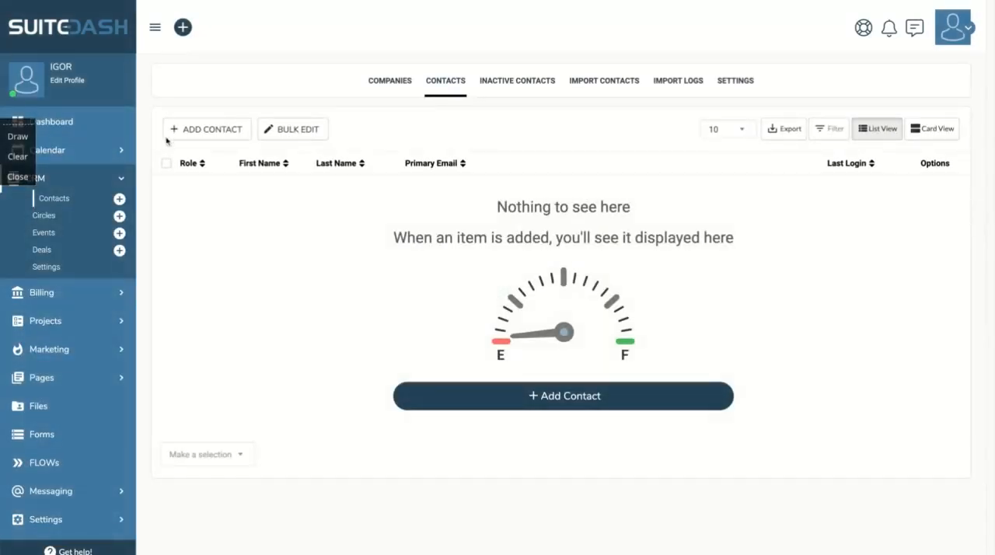
mouse_move(206, 132)
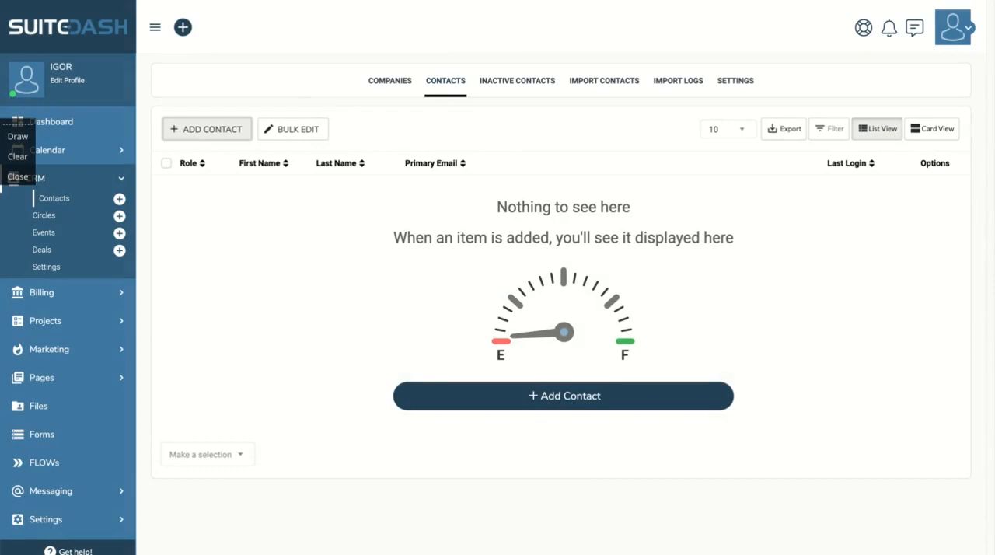
Start adding a new CRM contact, leaving the Lead, Prospect and Client roles unpicked.
click(205, 128)
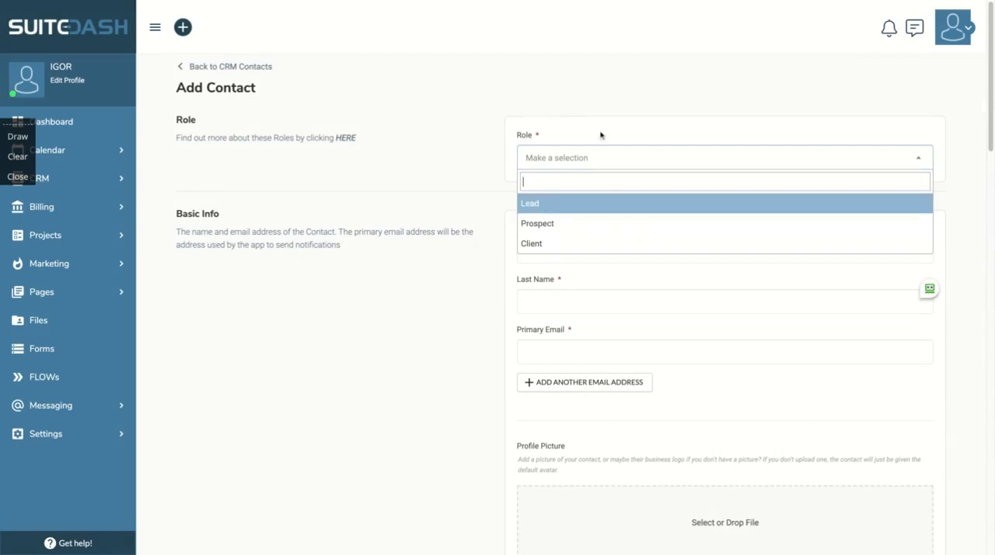
mouse_move(550, 202)
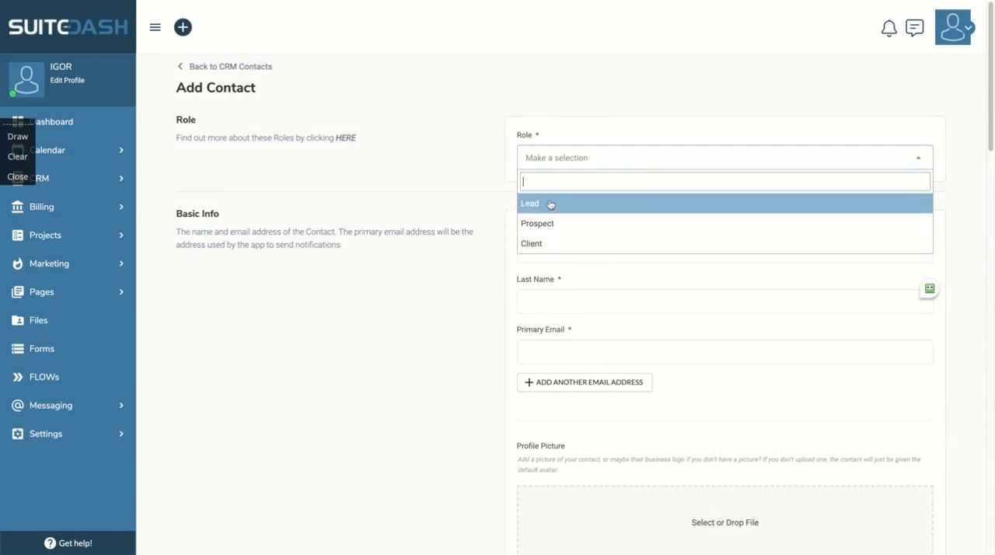
mouse_move(544, 242)
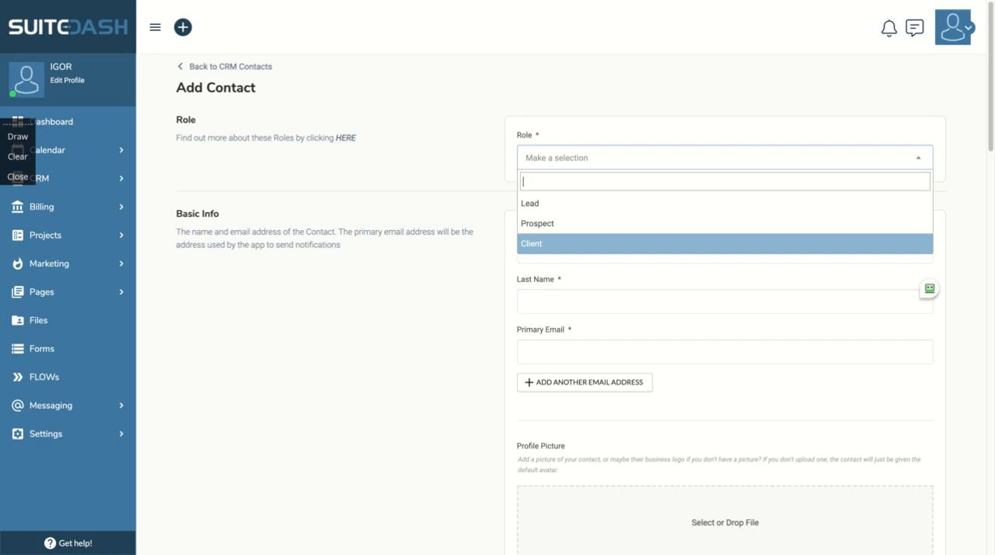
click(342, 370)
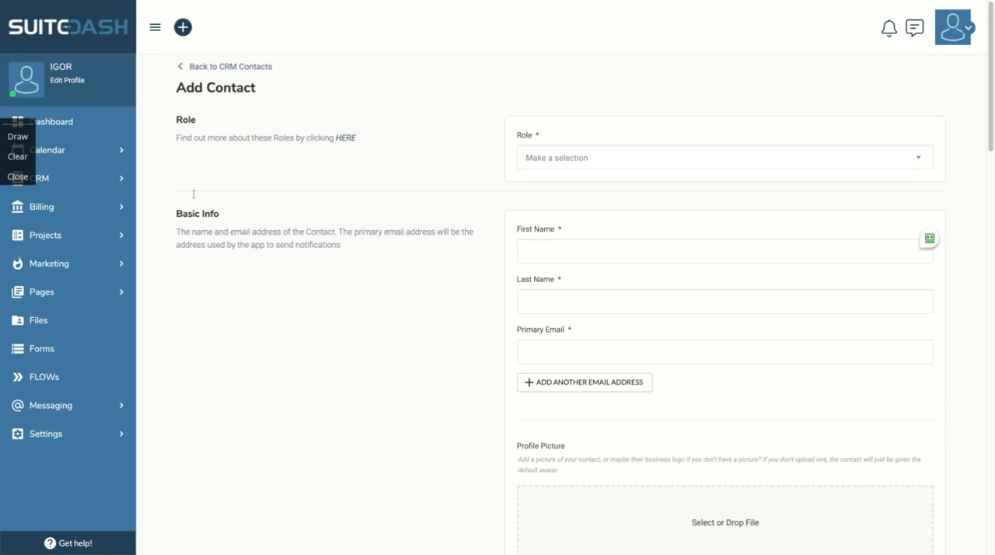
click(40, 206)
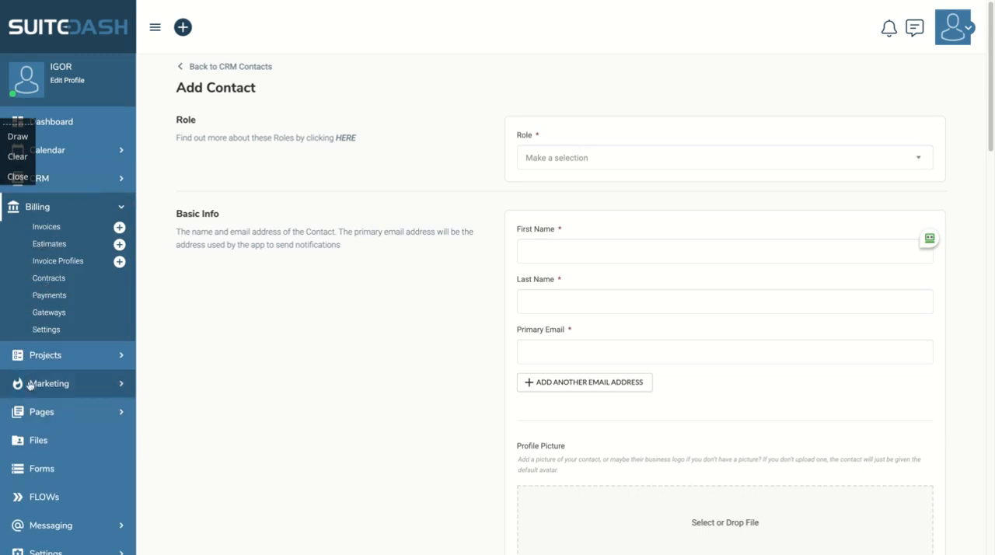
mouse_move(329, 314)
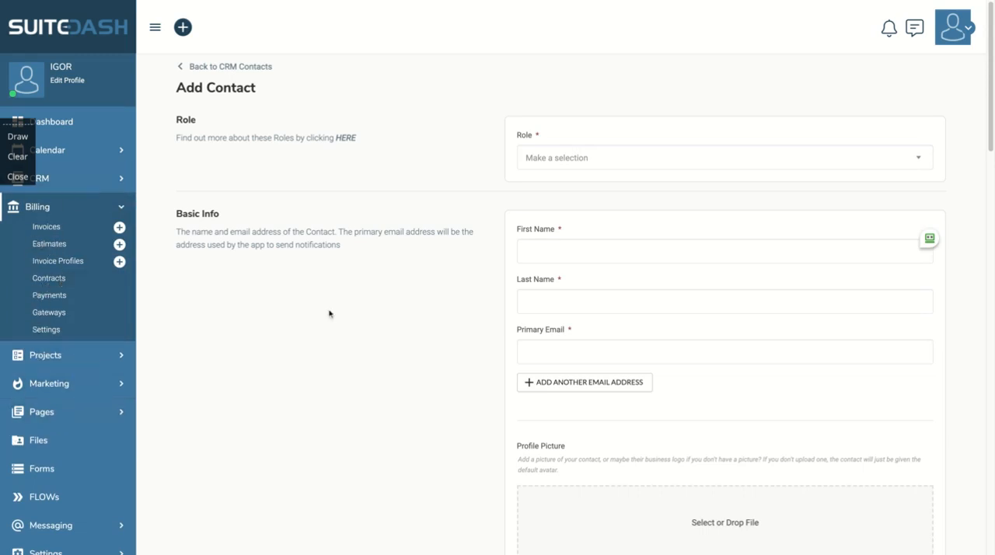
From Billing Contracts templates, start a new contract template.
click(50, 277)
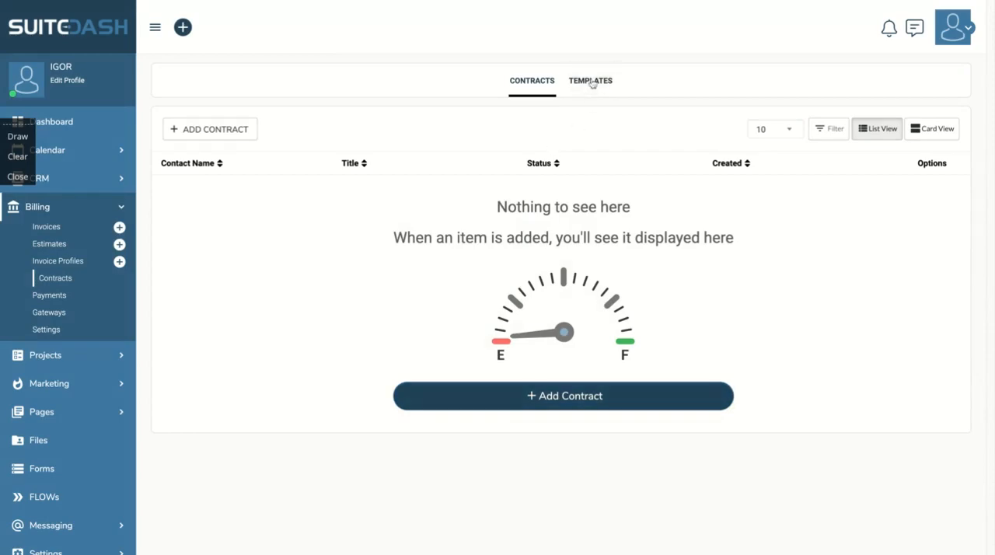
click(591, 79)
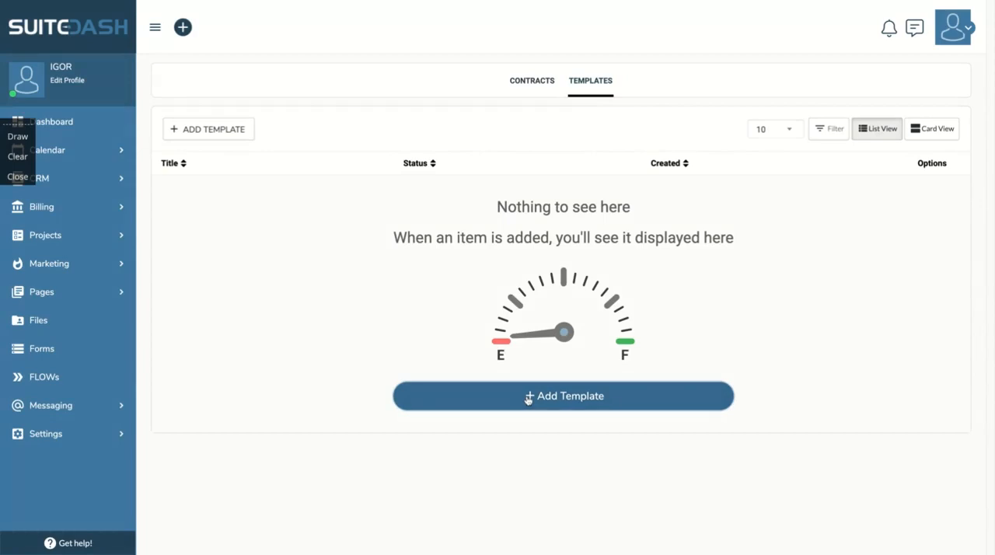
click(563, 395)
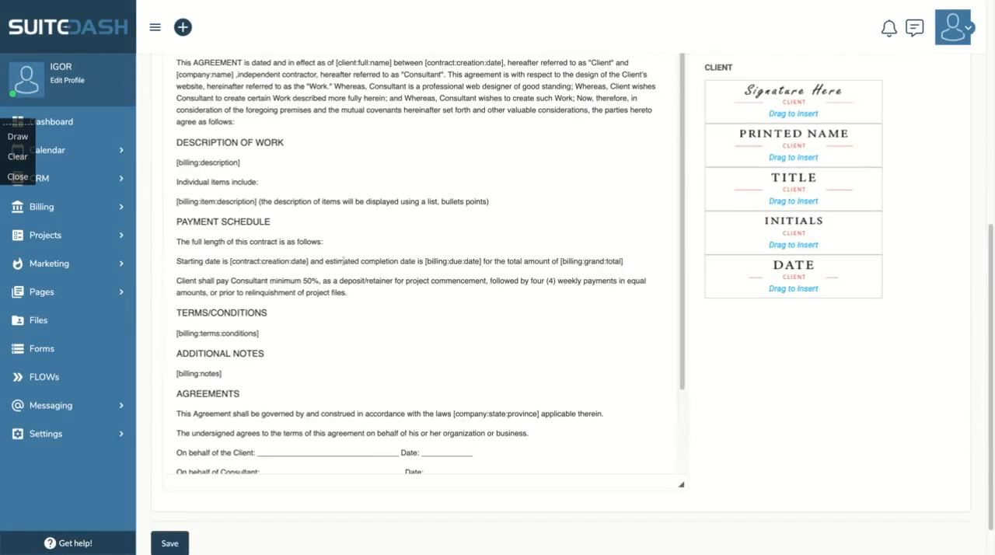
Scroll through the prefilled Service Agreement and Contract body with client signature fields.
scroll(down, 3)
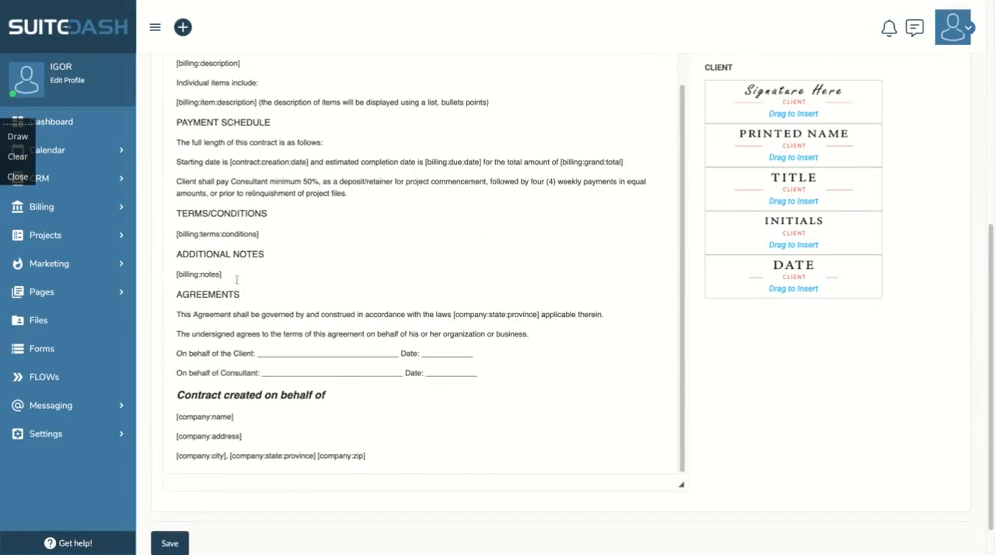
scroll(up, 3)
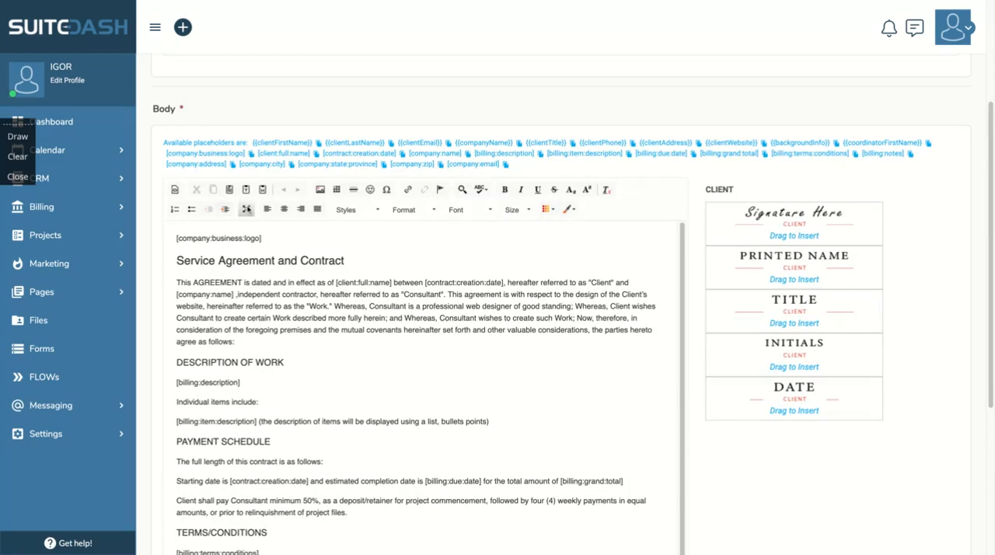
scroll(down, 3)
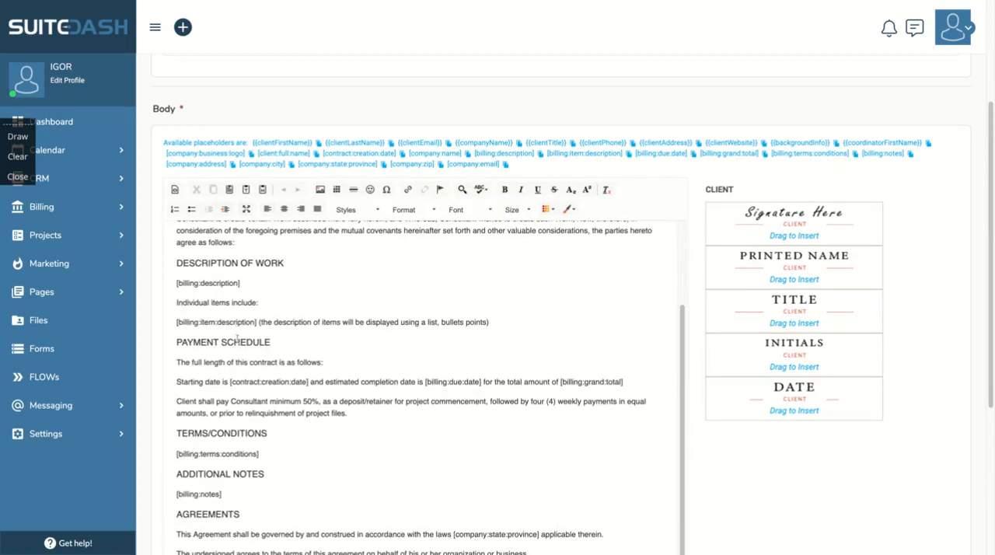
scroll(down, 3)
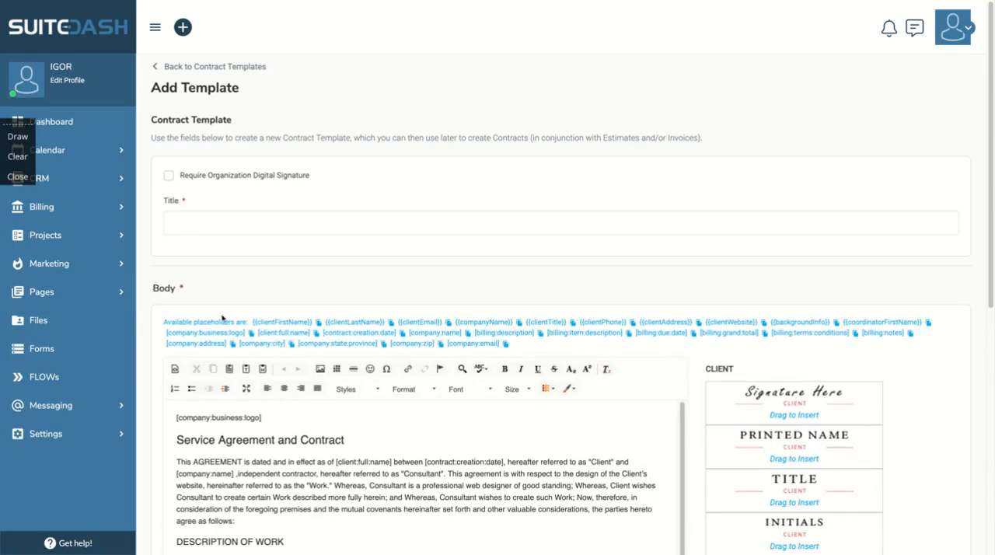
scroll(down, 3)
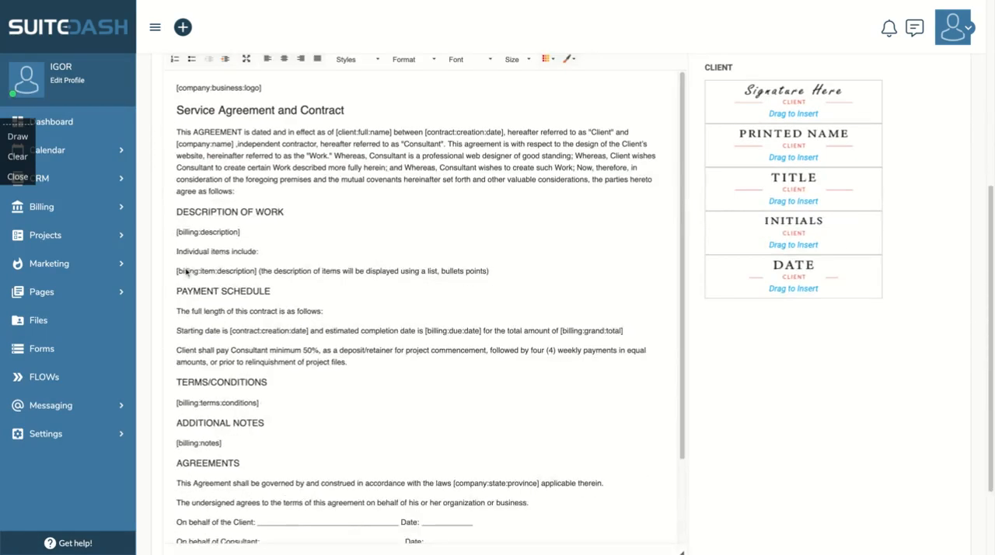
scroll(down, 3)
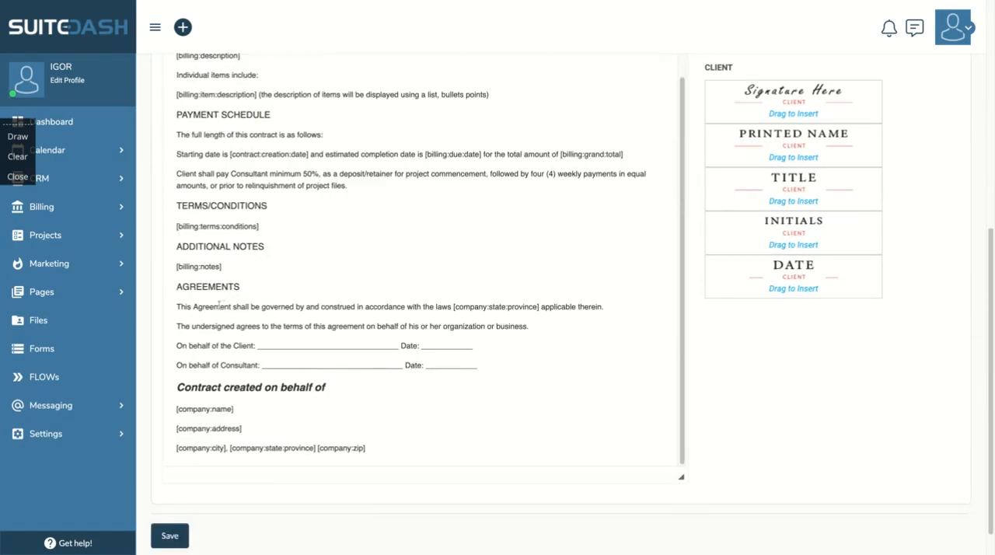
scroll(up, 3)
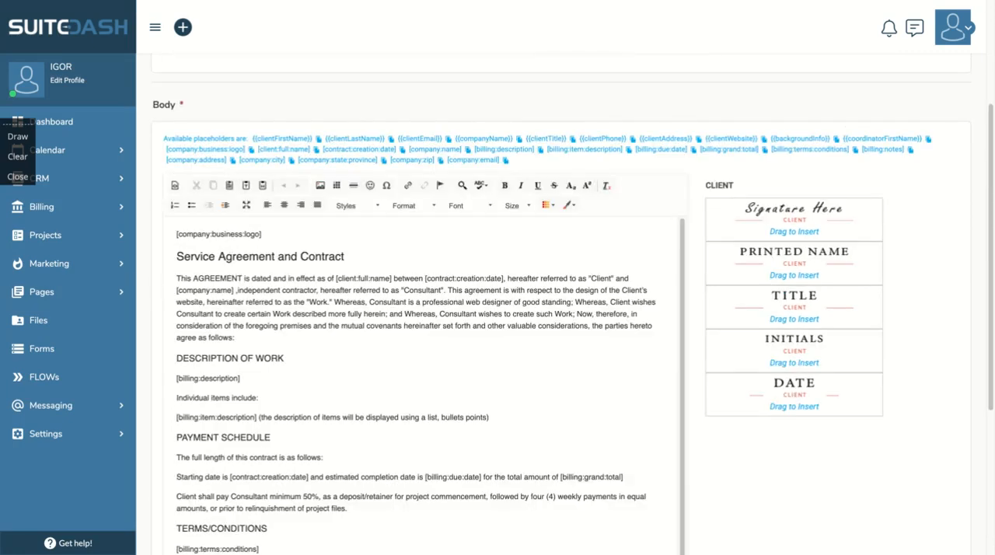
View the Marketing campaigns list and the SMTP Send Email Settings.
click(48, 262)
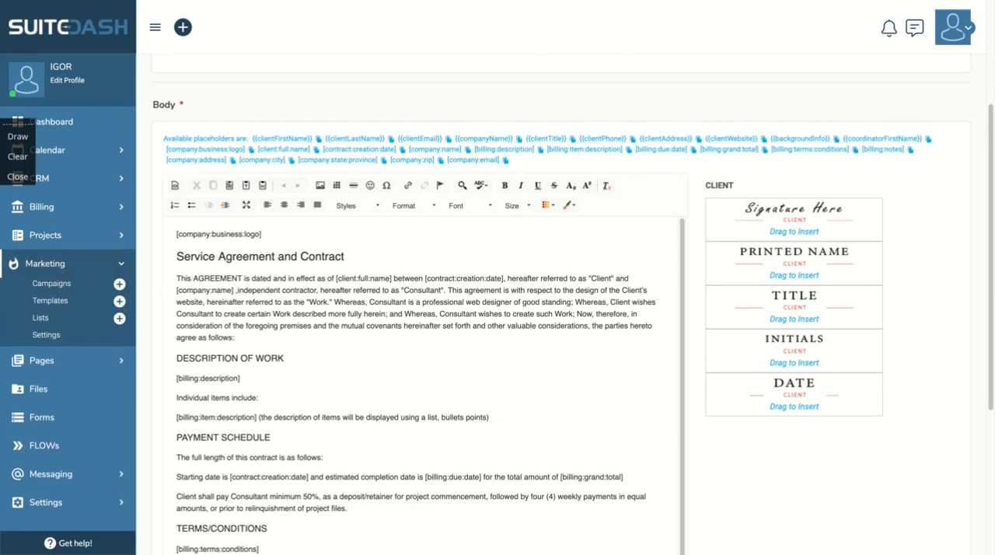
click(56, 283)
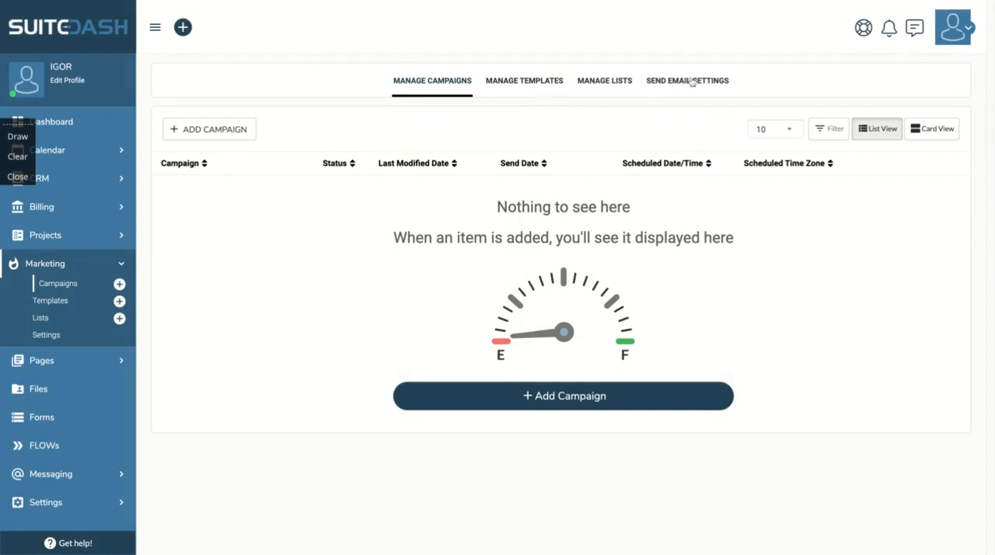
mouse_move(688, 93)
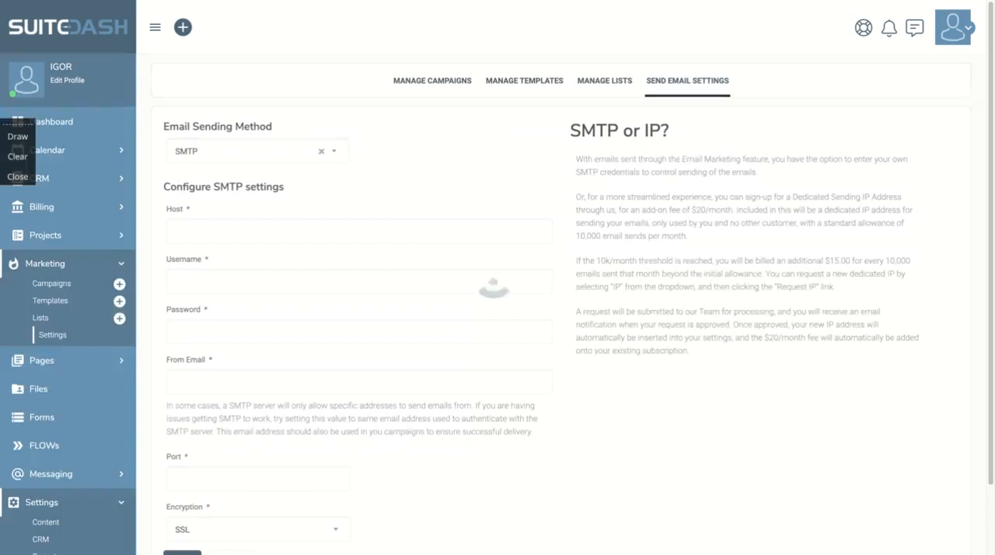
scroll(down, 3)
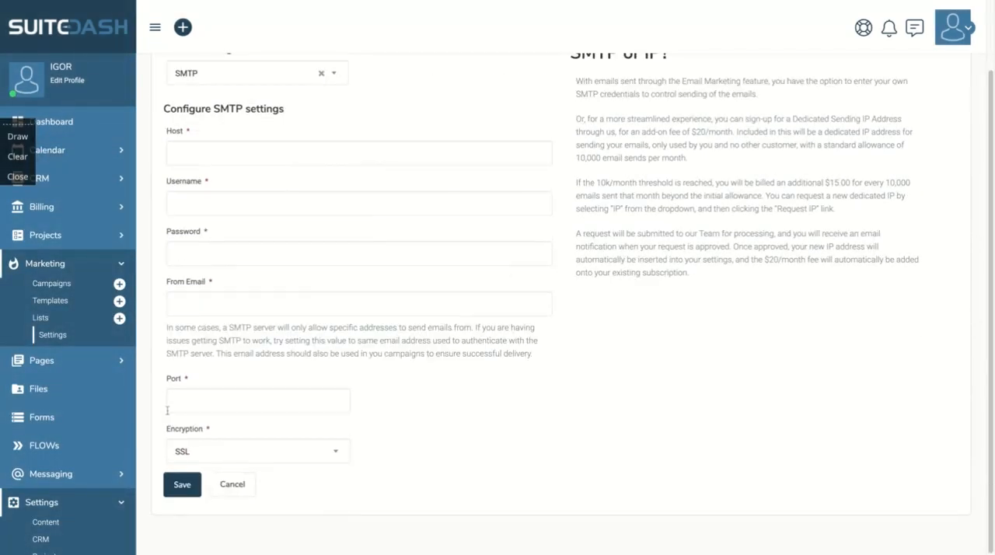
scroll(up, 3)
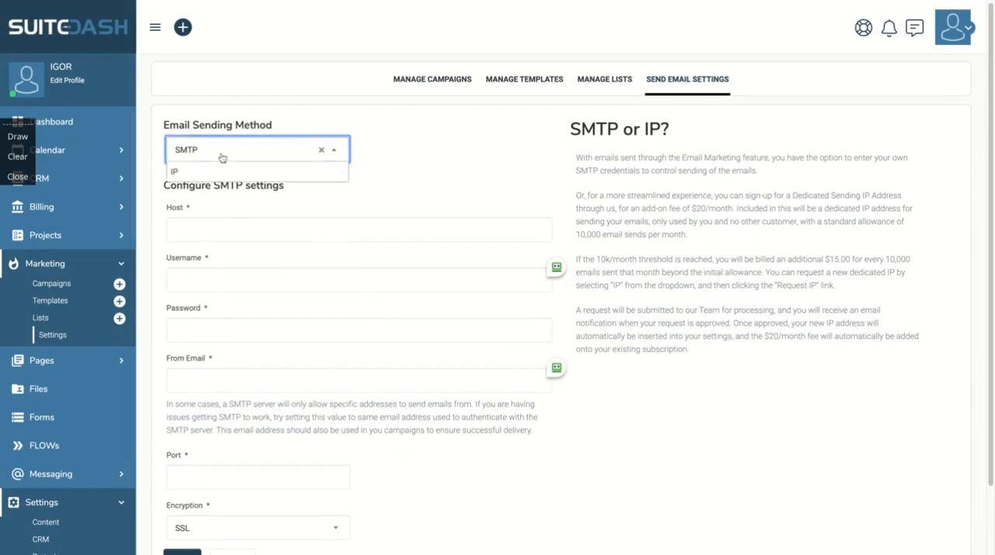
scroll(down, 3)
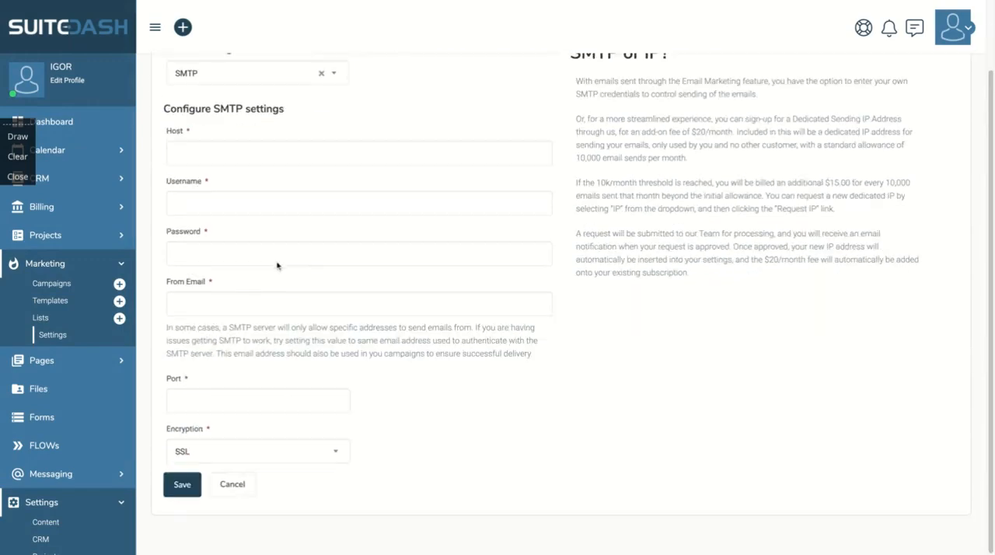
scroll(up, 3)
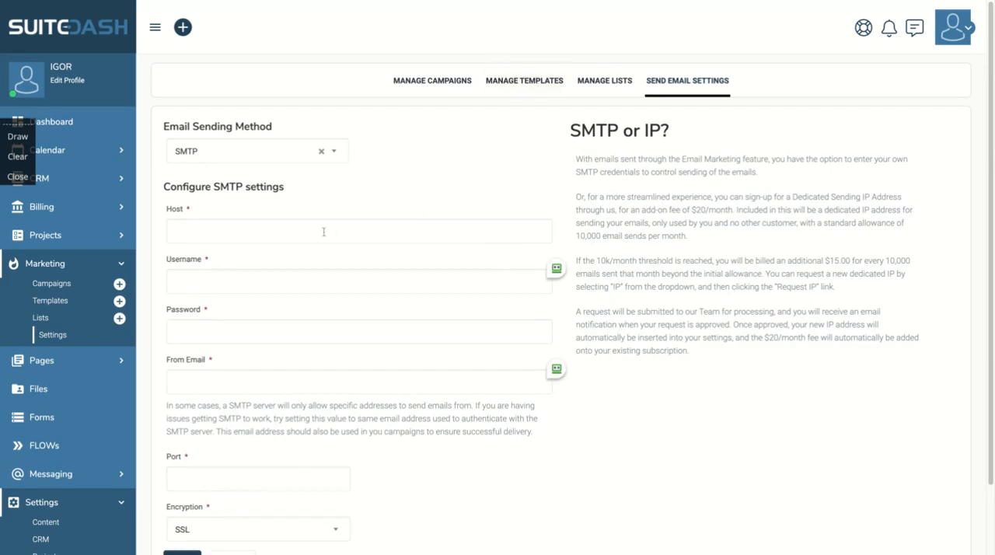
Switch to the empty Manage Templates list of campaign templates.
click(524, 79)
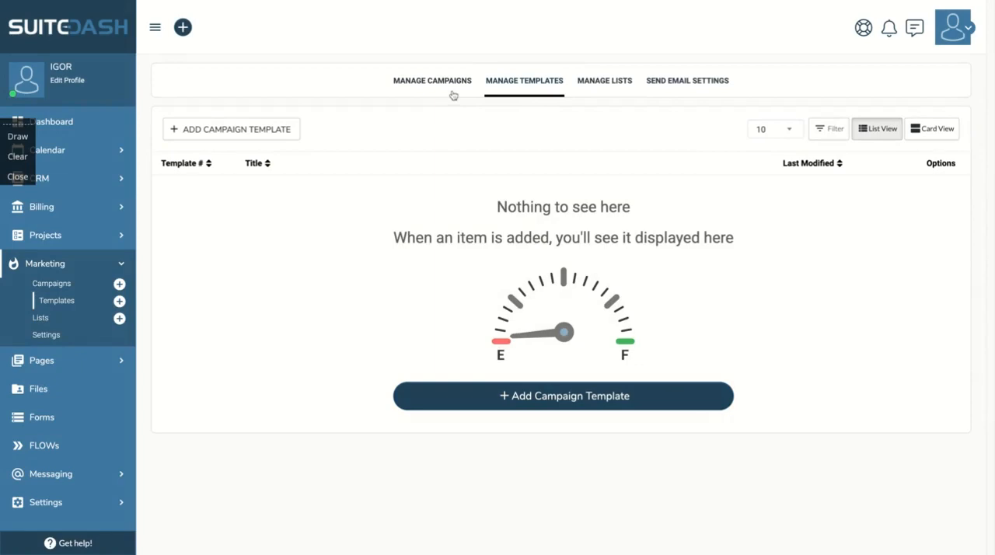
mouse_move(506, 404)
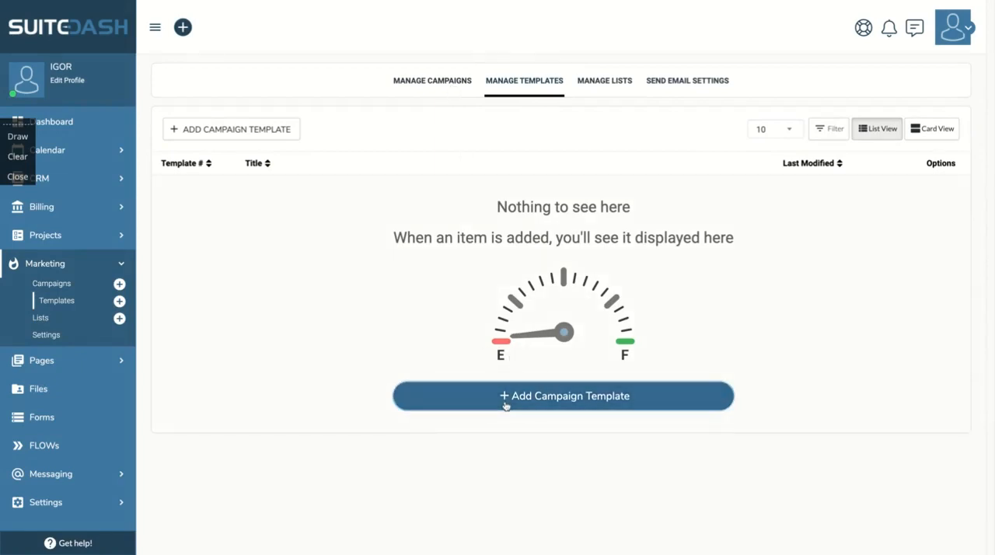
Start a new campaign template from the Campaign Templates list.
click(563, 395)
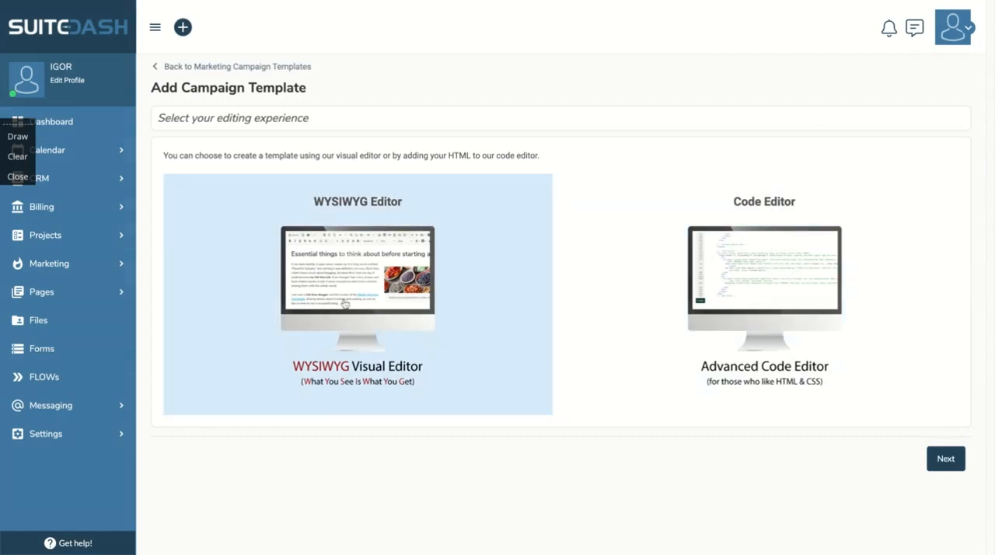
mouse_move(276, 482)
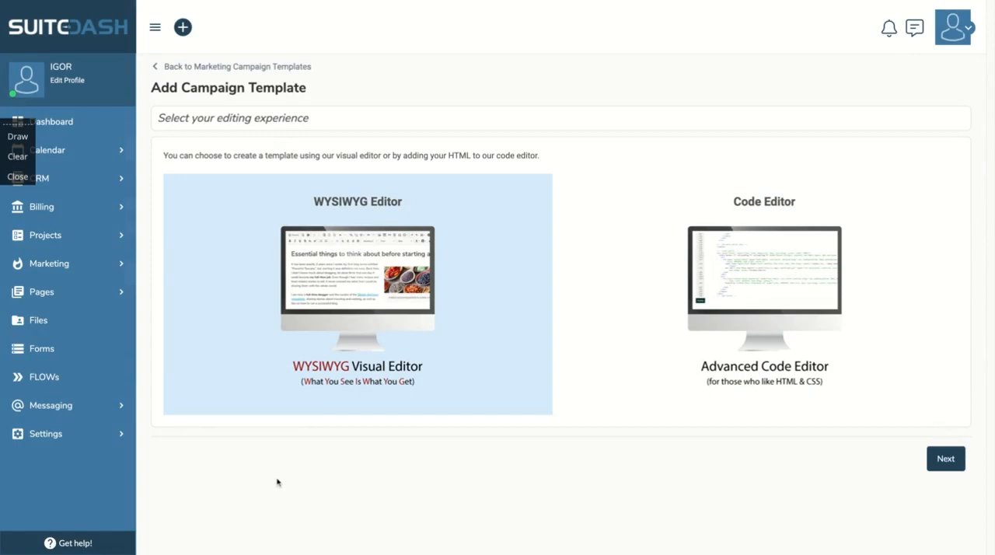
mouse_move(360, 314)
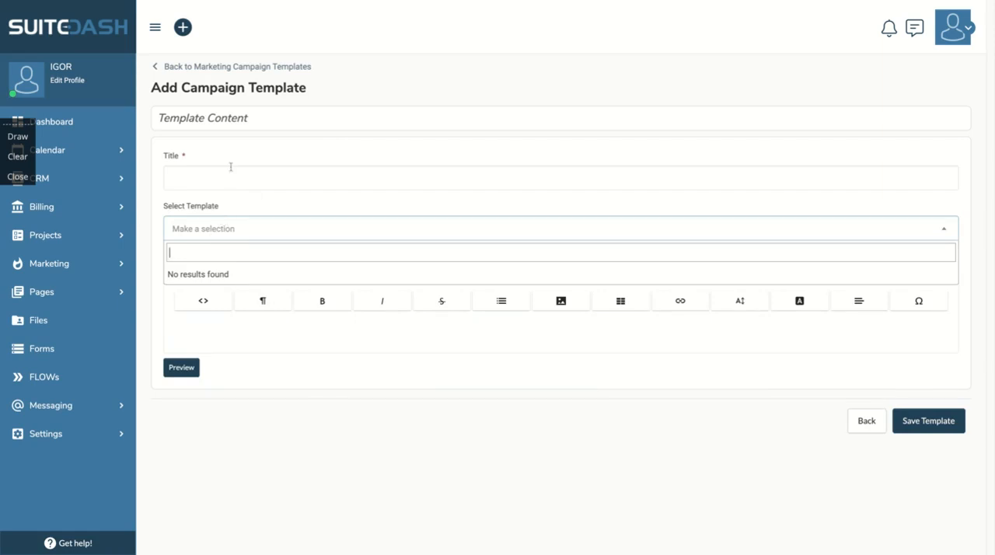
Title the template 'Test' and enter placeholder body text 'fsdlsdk'.
text(T)
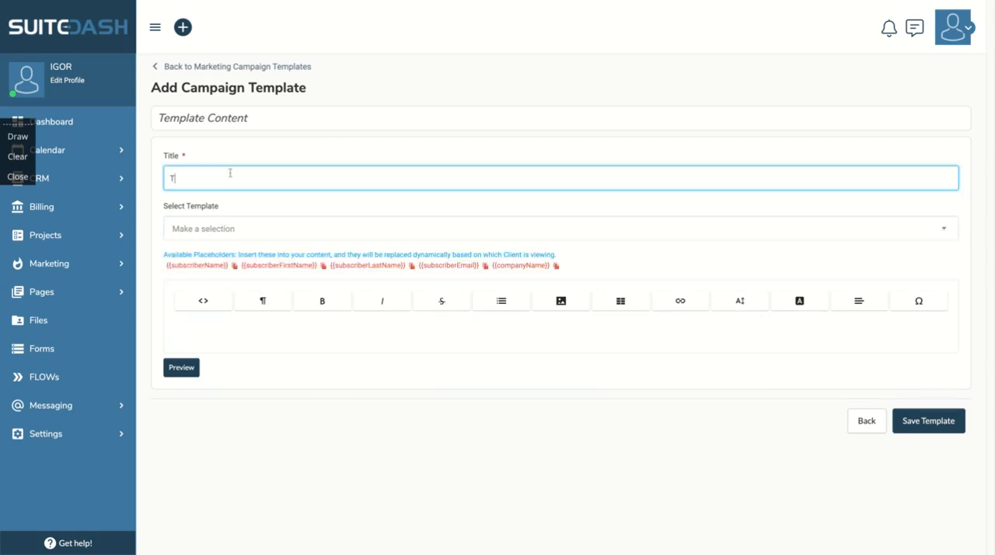
text(est)
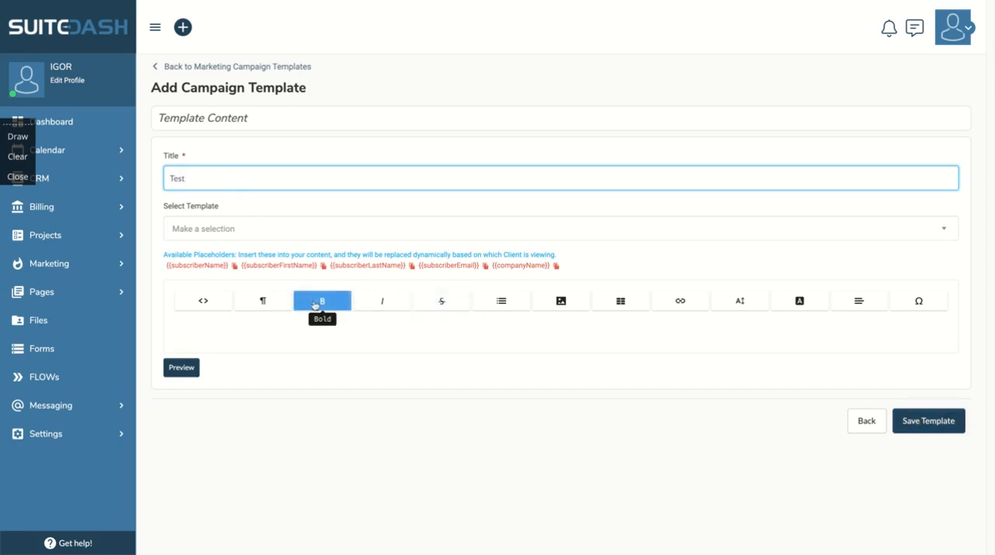
text(fs)
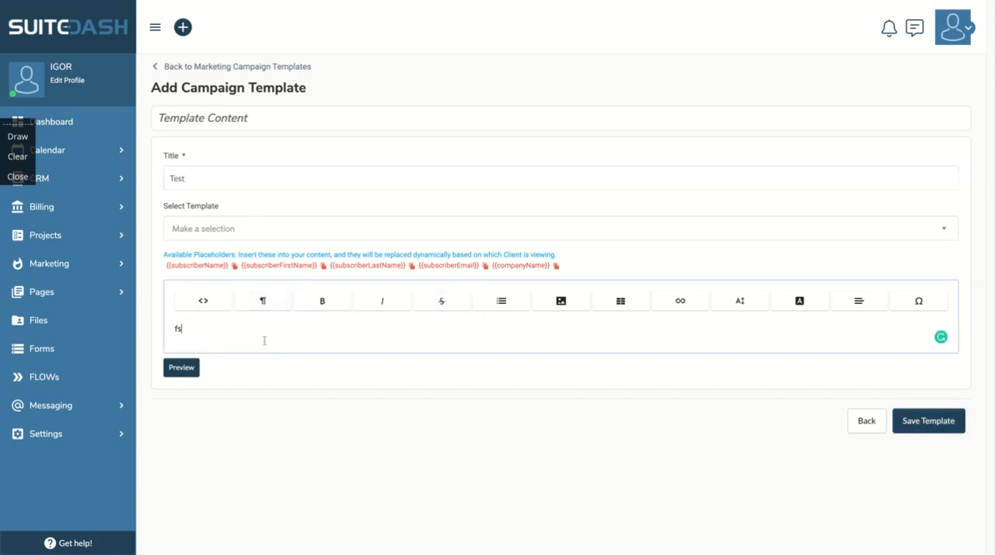
text(fsdlsdk)
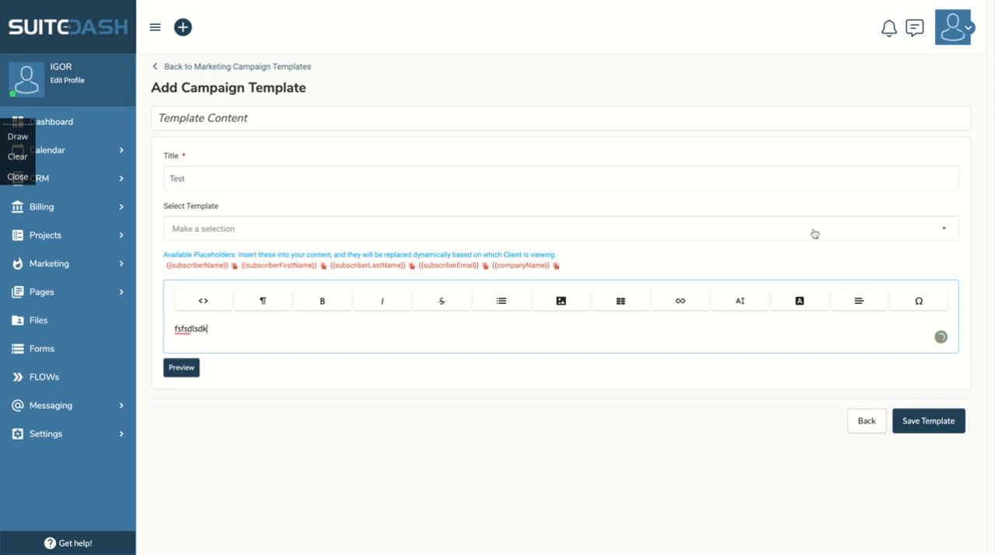
mouse_move(620, 301)
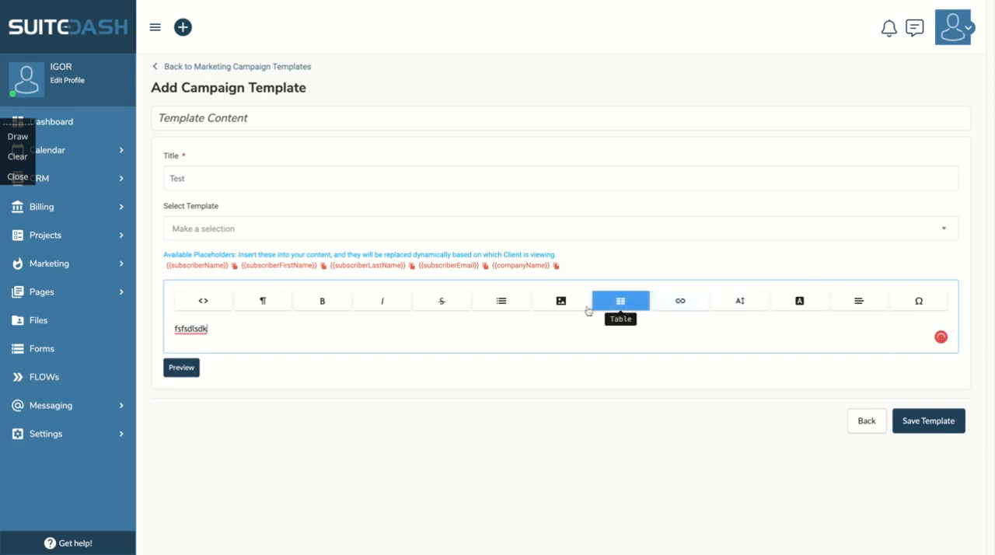
Try inserting an image into the content, cancel it, and expand the Pages navigation section.
click(560, 302)
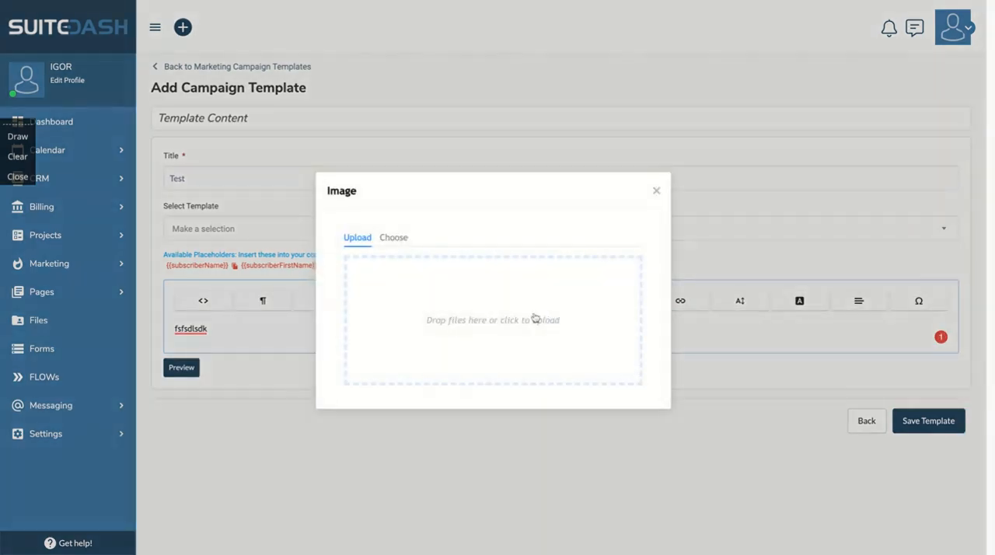
click(656, 190)
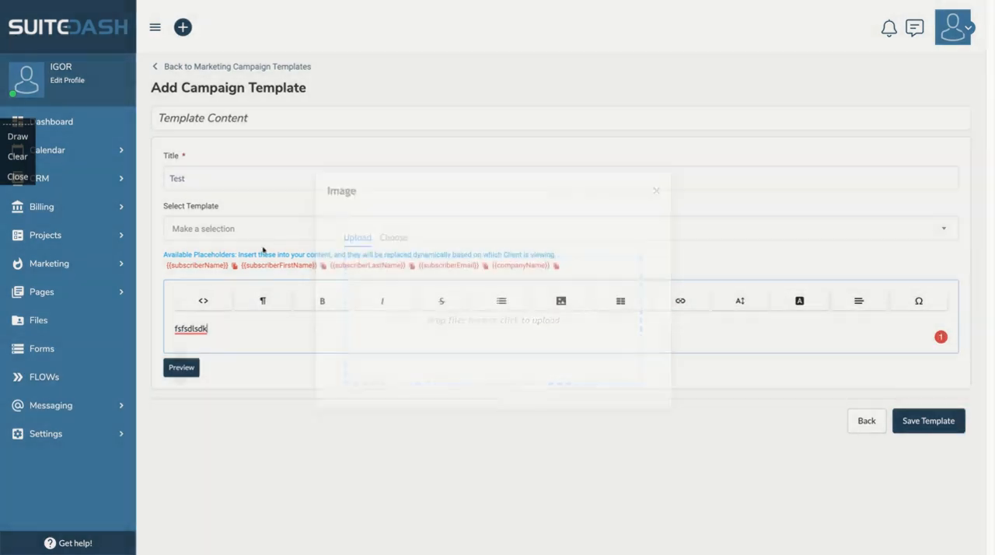
click(656, 190)
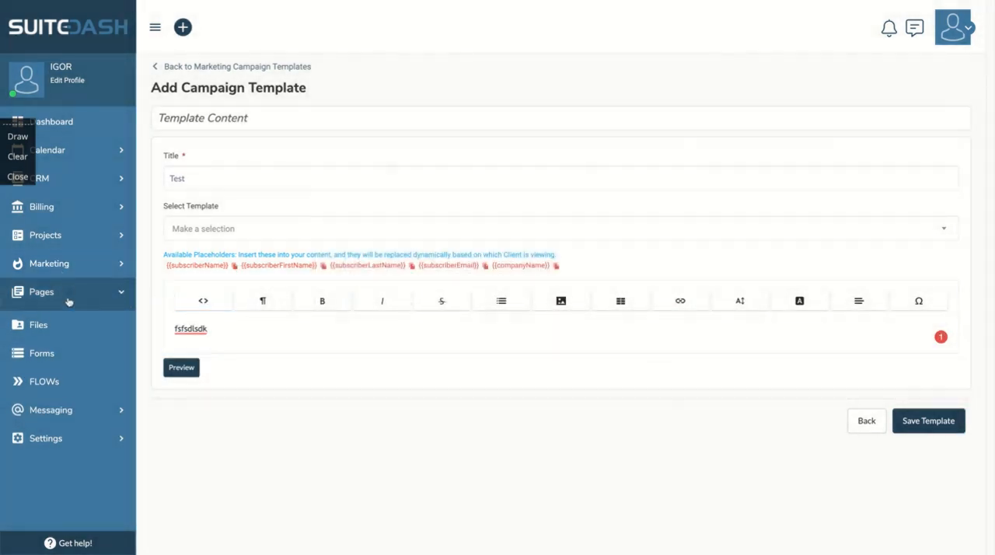
Browse Portal Pages and Knowledge Base options, view page ordering, then go to the empty Projects list.
click(40, 292)
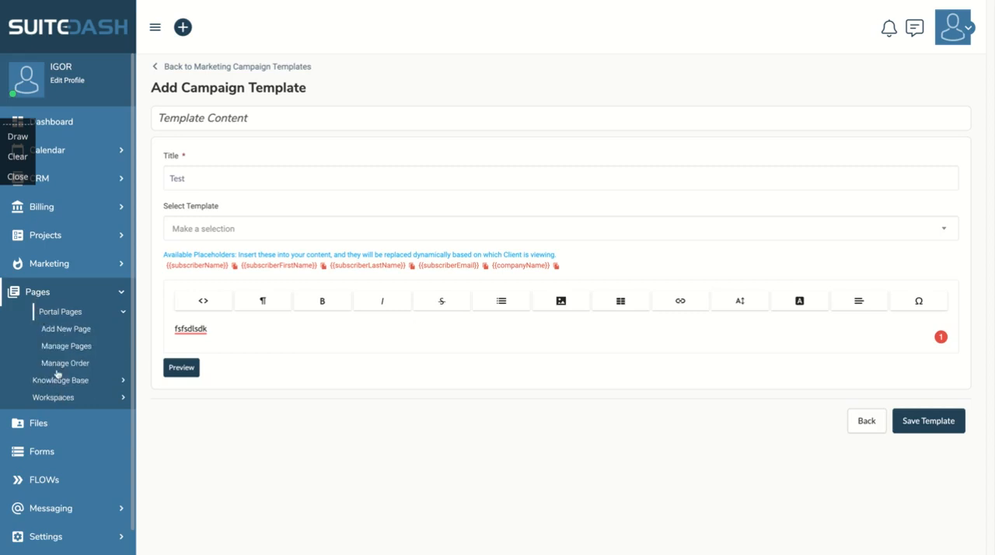
click(65, 379)
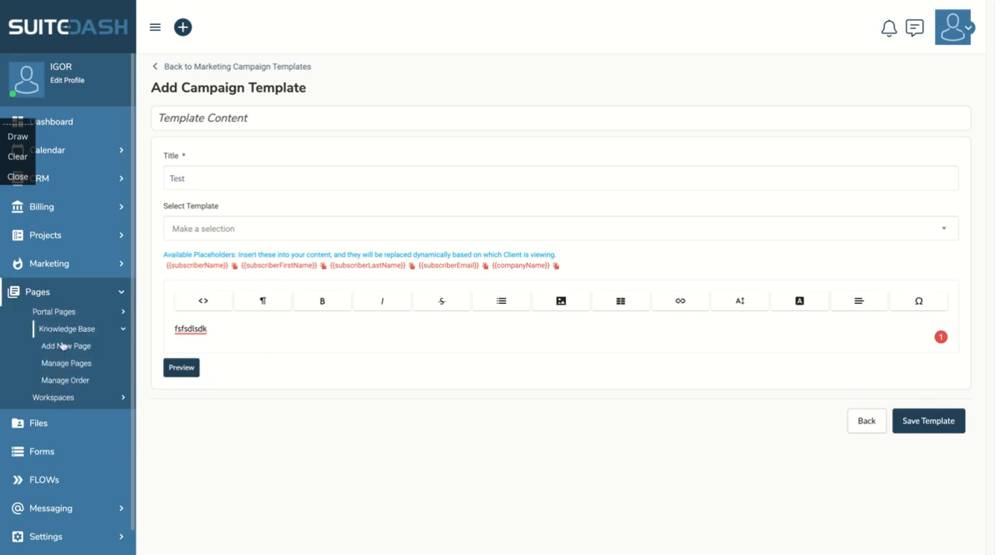
click(65, 379)
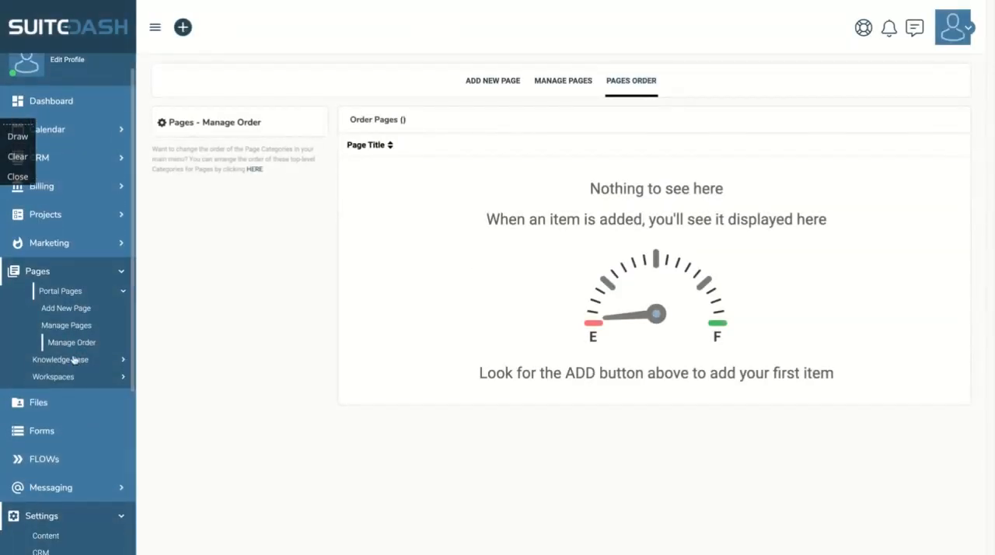
scroll(up, 3)
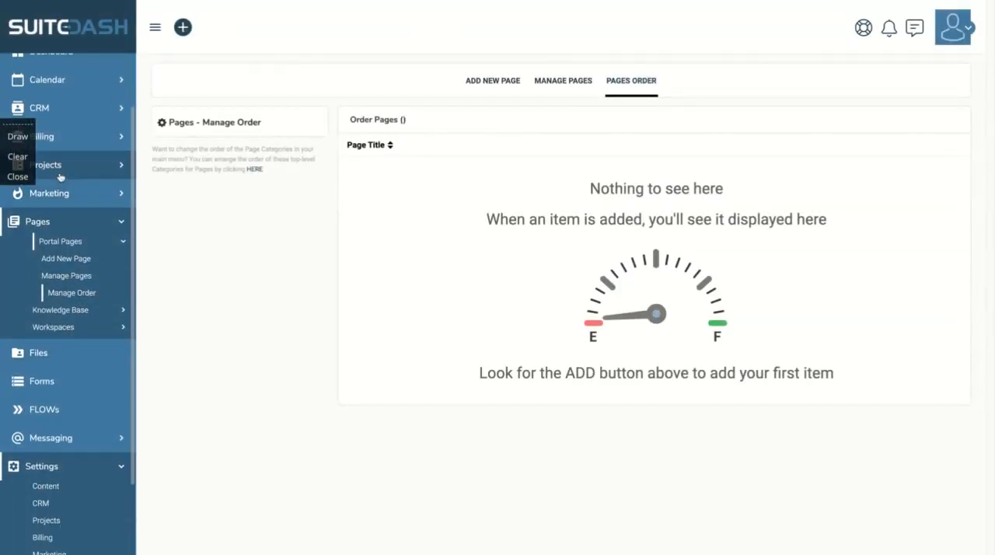
click(46, 165)
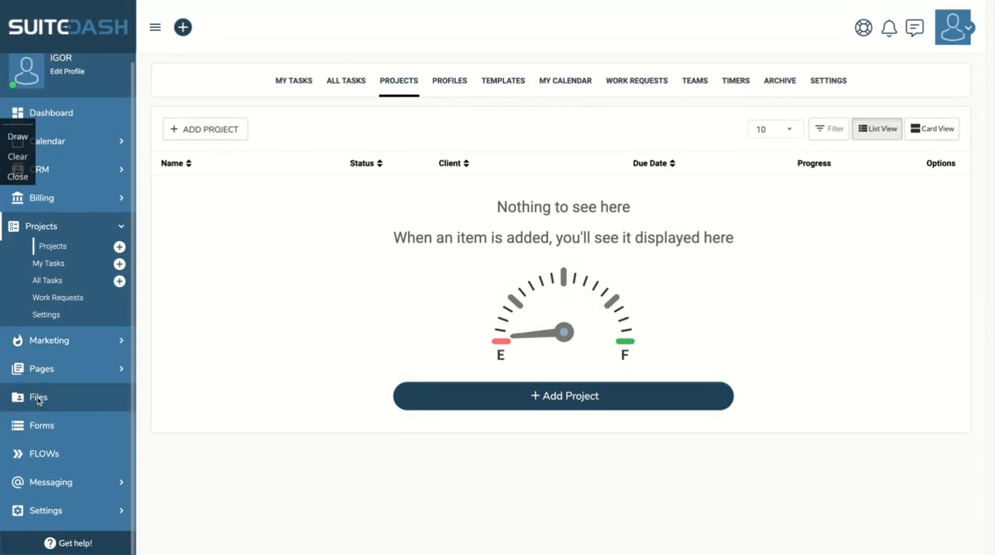
Go to the Files home listing Client Files, Projects, File Requests, Folder Profiles and Media.
click(37, 398)
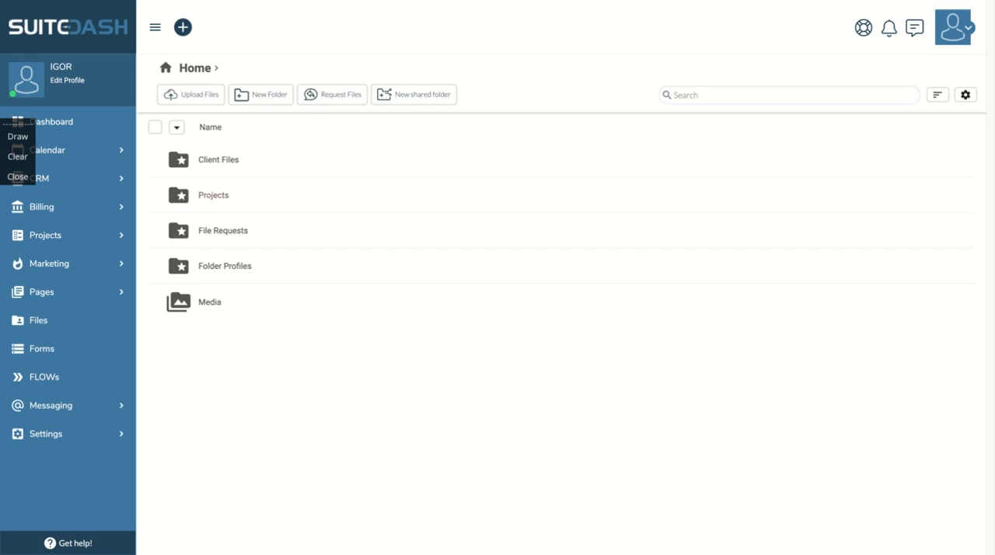
Upload the Direito Novo.mp4 video to the home folder and glance at its actions.
click(190, 93)
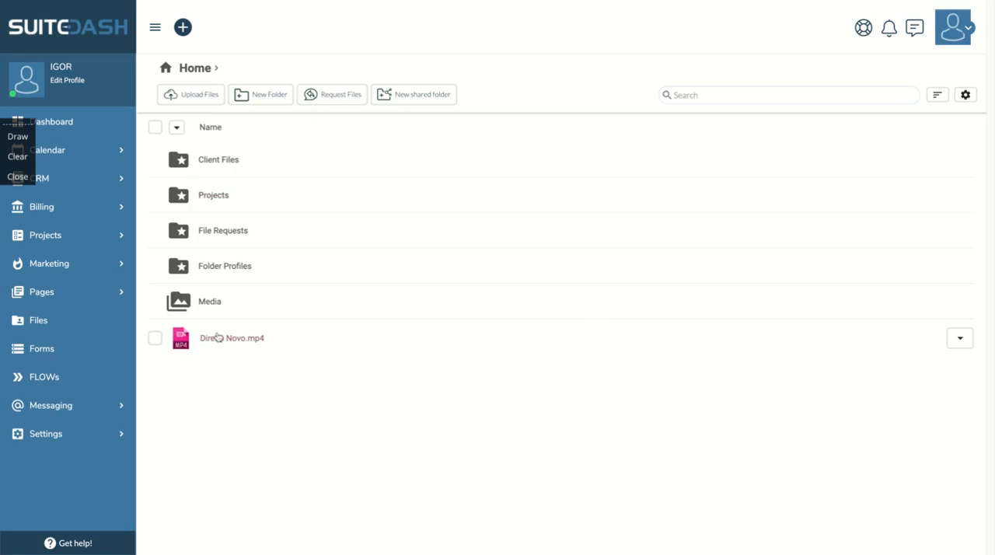
click(959, 338)
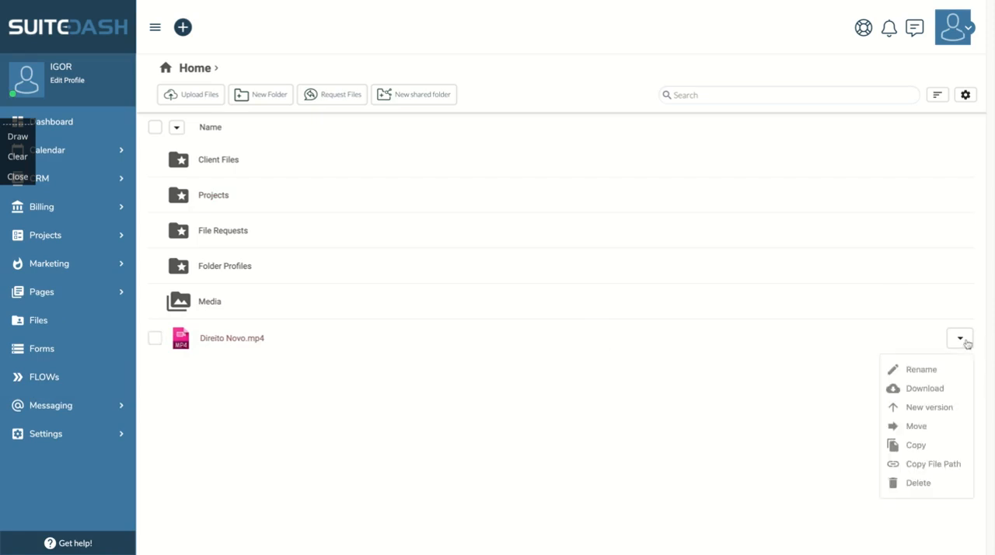
mouse_move(858, 493)
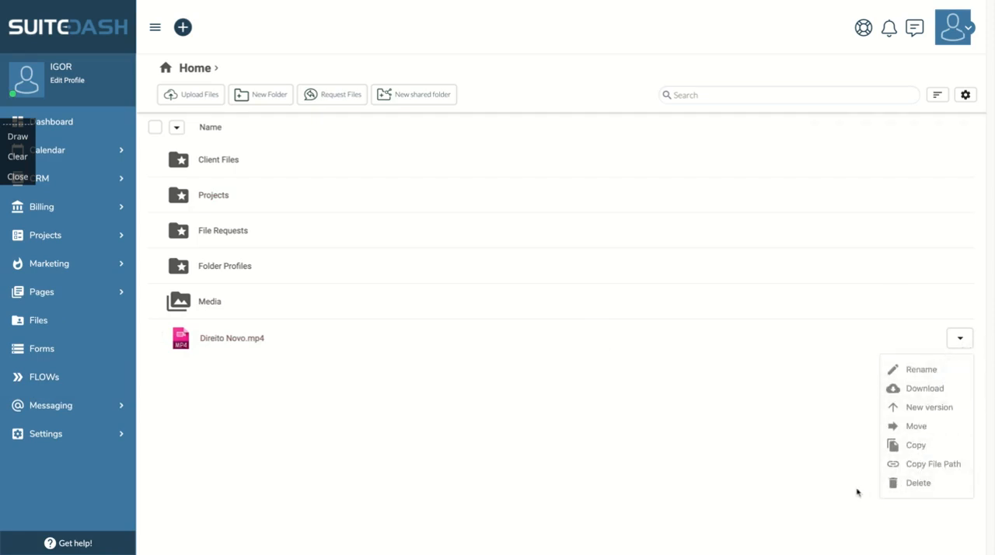
click(252, 342)
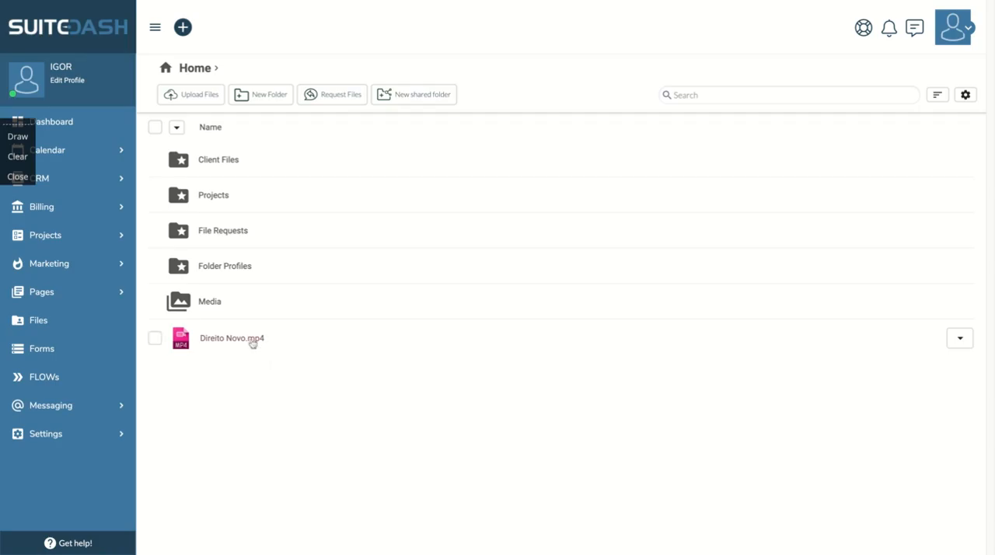
Preview and play the Direito Novo.mp4 video, then close the viewer.
click(232, 337)
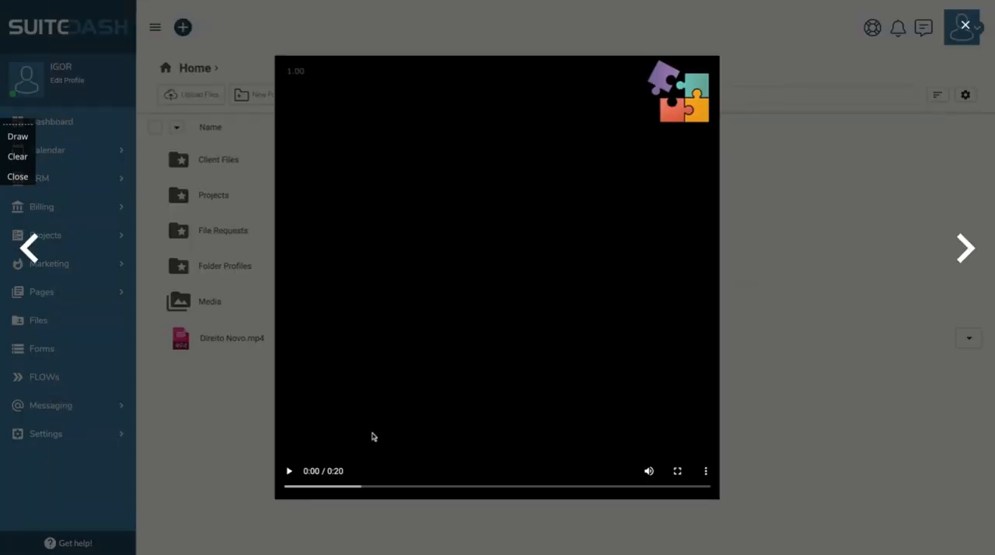
click(289, 469)
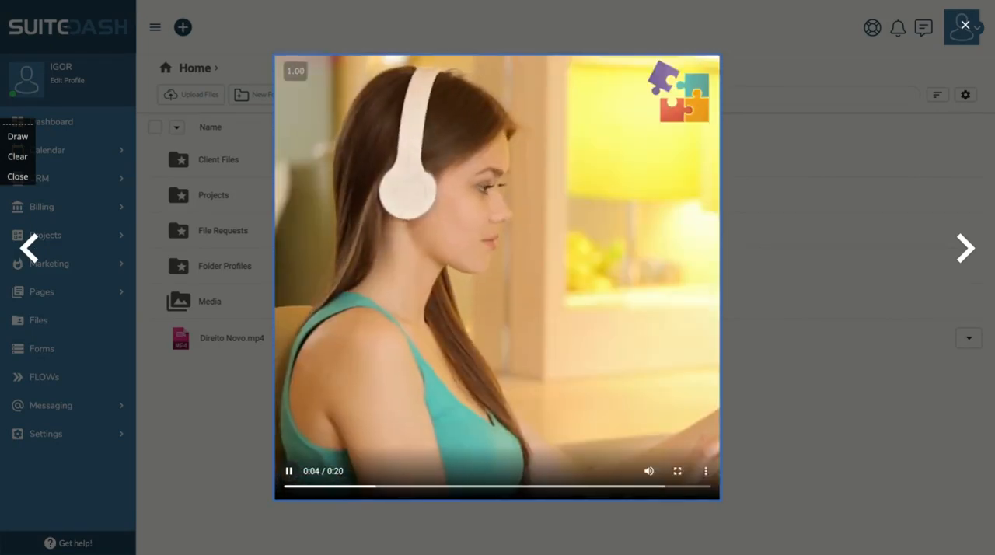
click(289, 471)
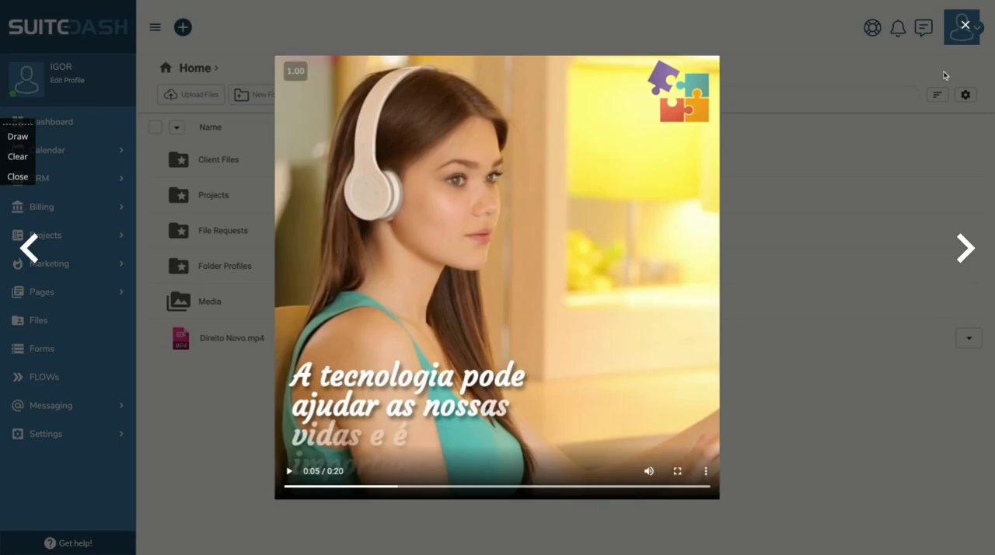
click(963, 24)
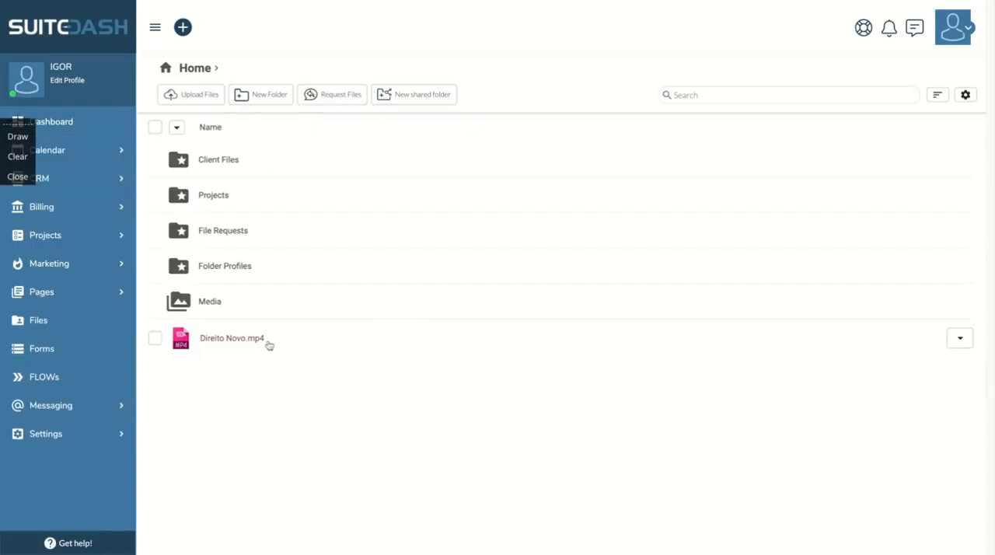
Delete Direito Novo.mp4 with confirmation, then go to the Forms list.
click(959, 338)
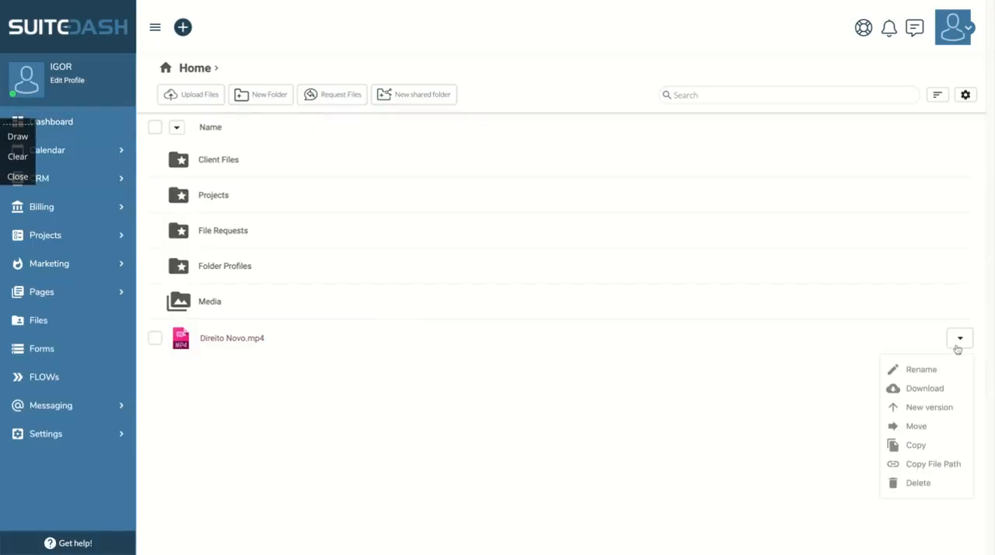
click(917, 482)
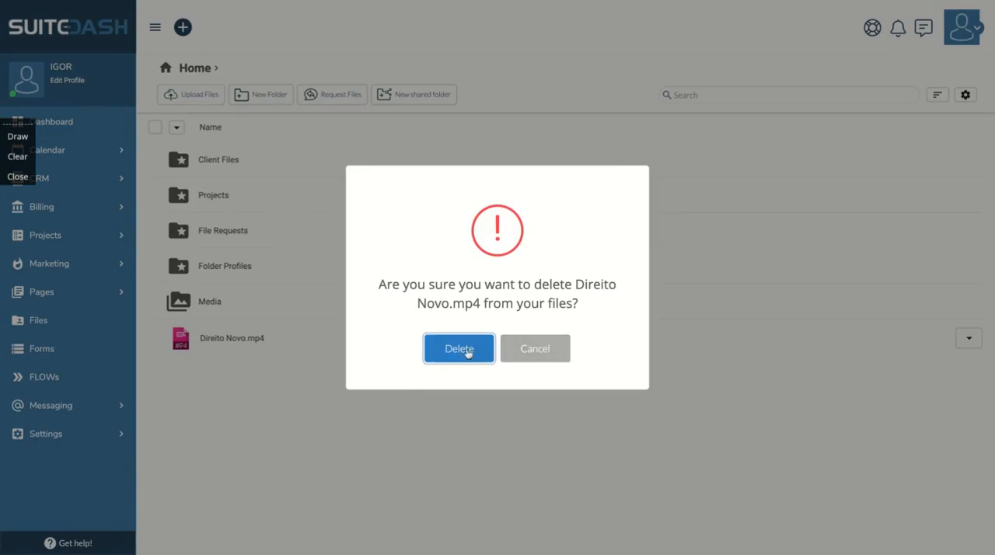
click(458, 349)
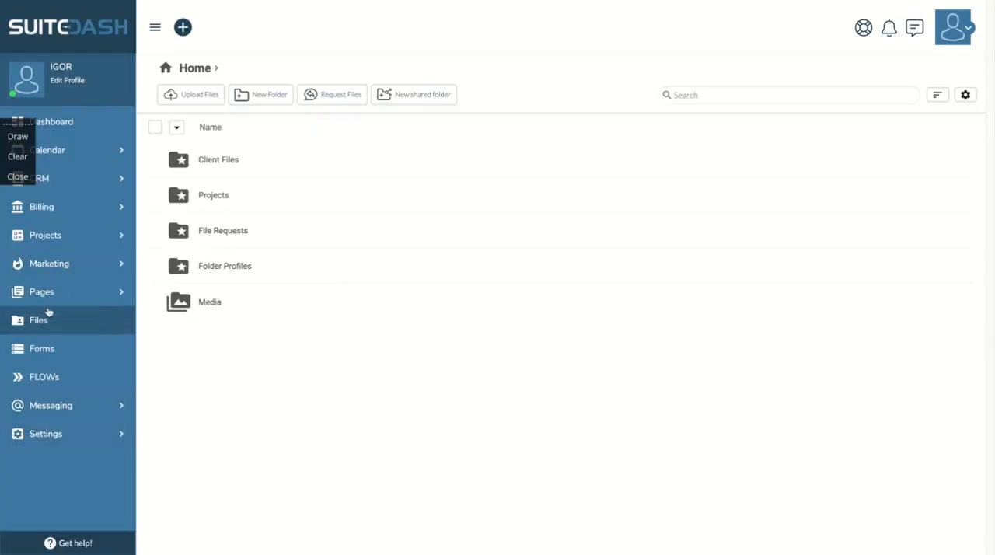
mouse_move(42, 348)
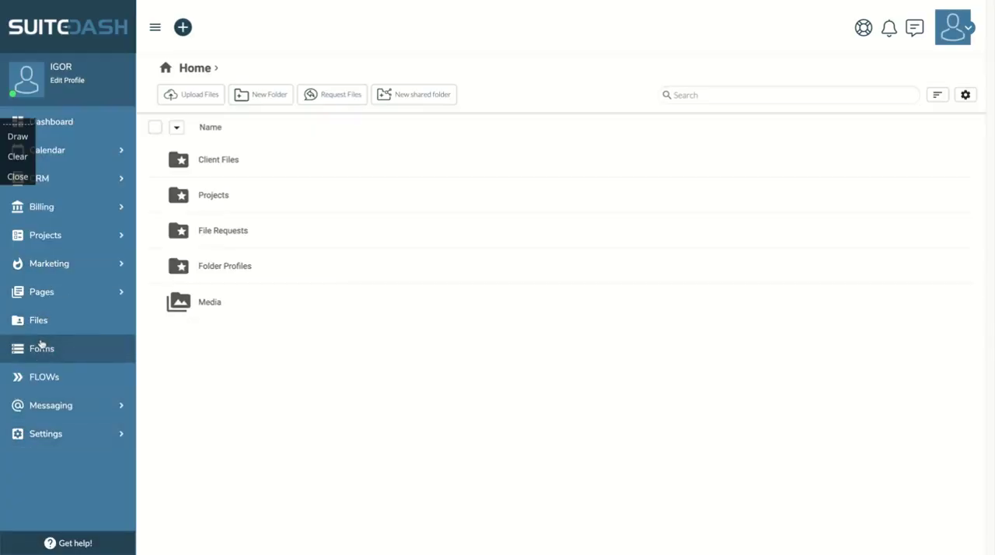
click(41, 348)
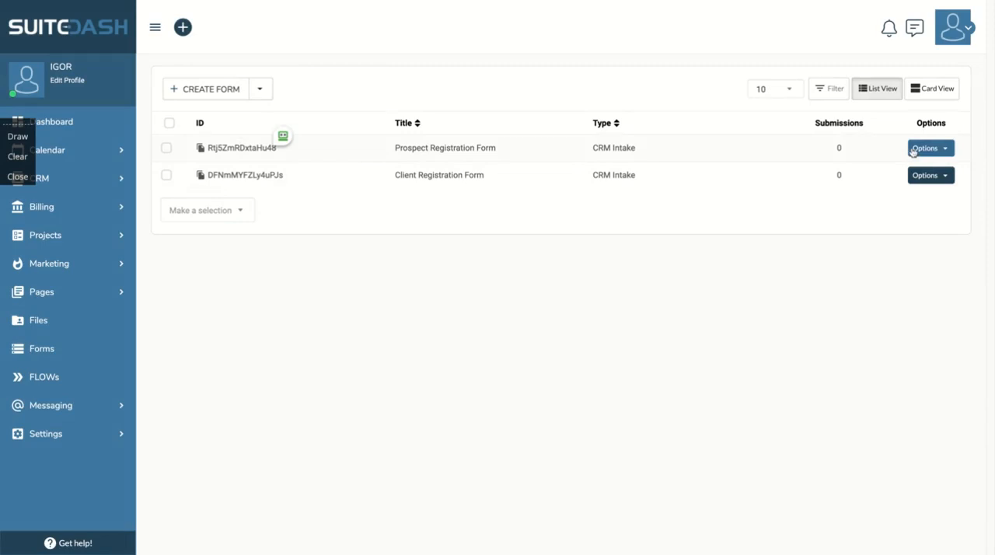
mouse_move(434, 180)
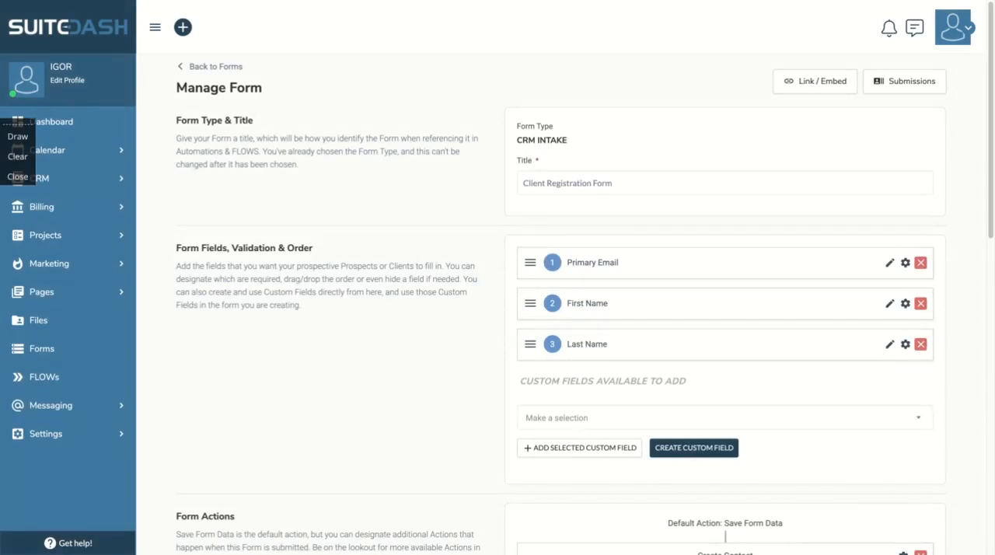
Scroll through the Client Registration Form's fields and actions.
scroll(down, 3)
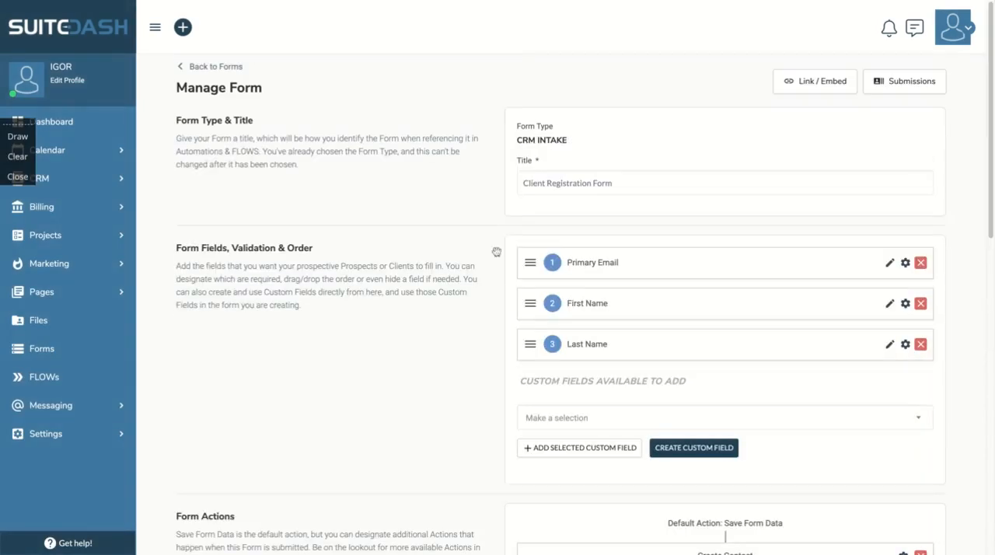
mouse_move(92, 414)
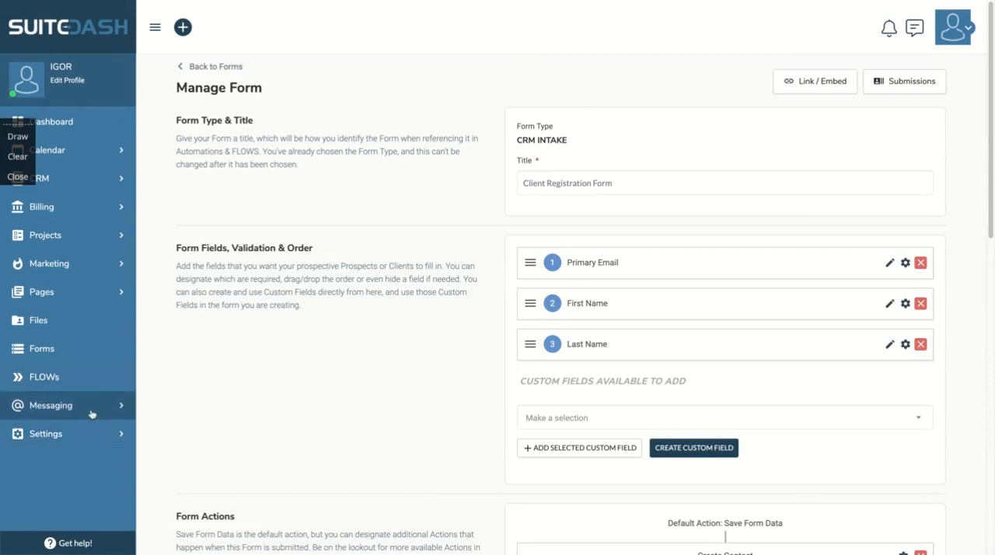
Expand the Messaging and Settings sidebar sections, showing Content, CRM, Projects, Billing, Marketing.
click(49, 404)
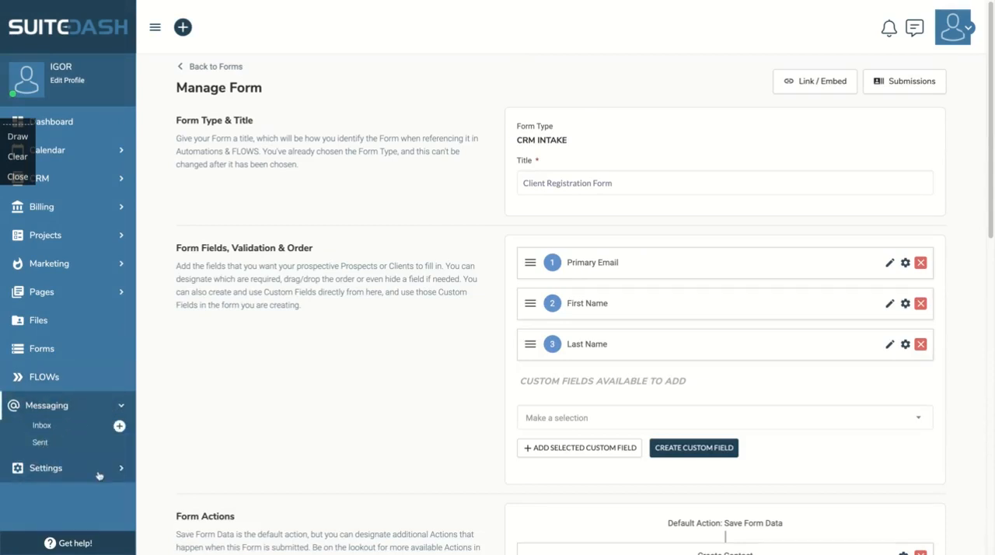
click(40, 466)
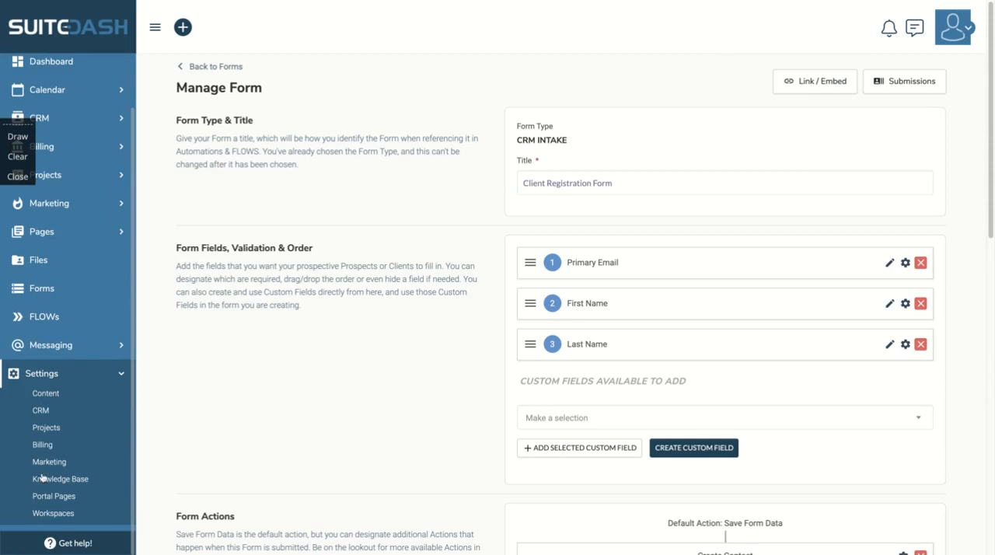
mouse_move(18, 494)
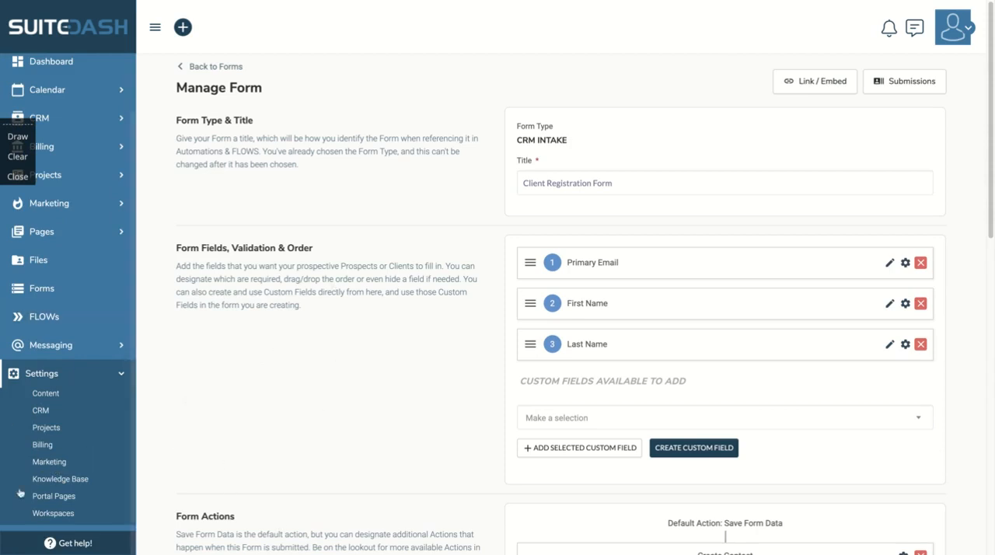
mouse_move(391, 208)
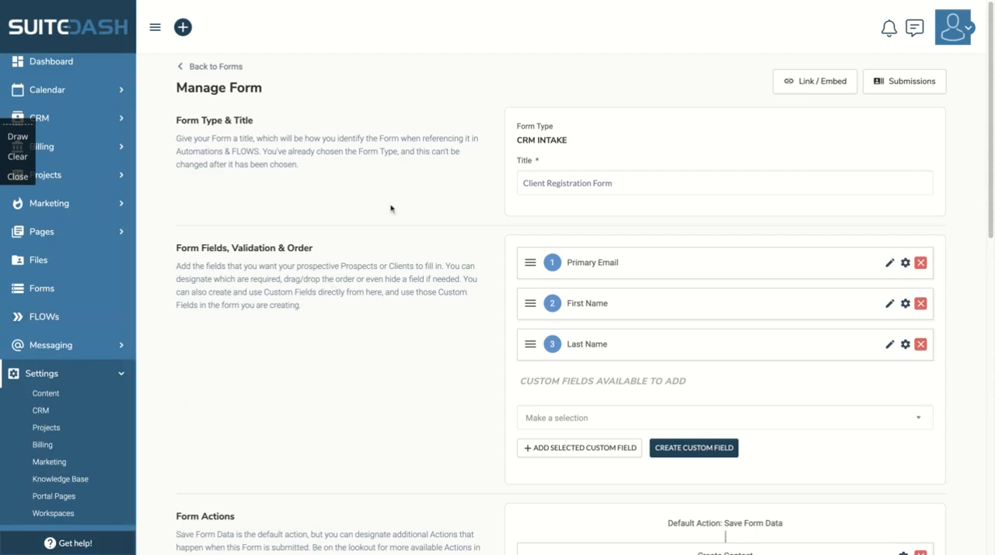
mouse_move(325, 249)
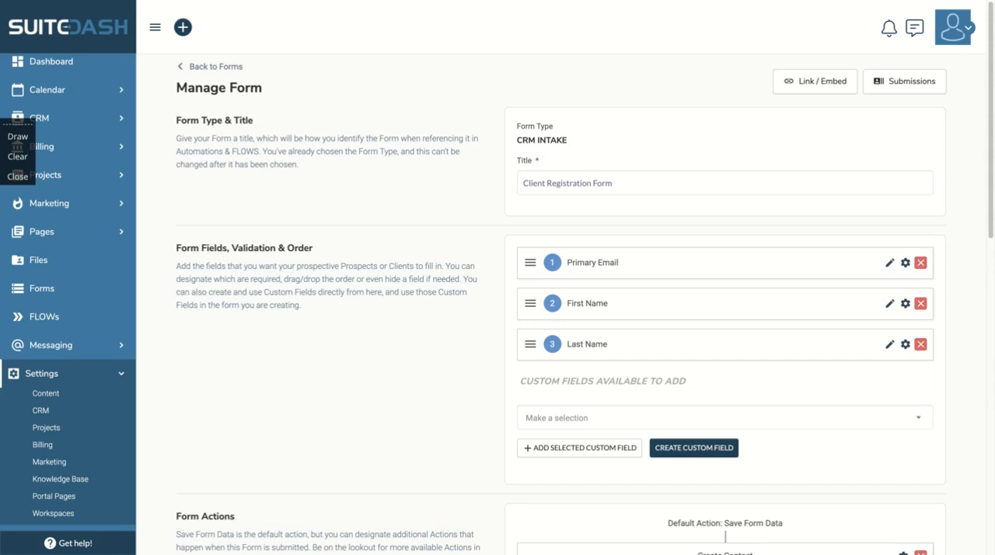
mouse_move(157, 286)
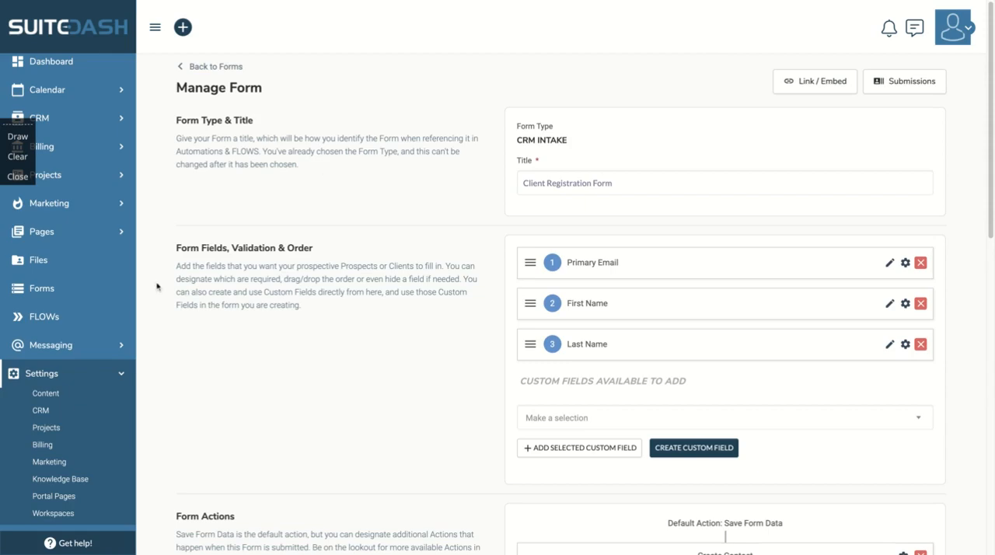